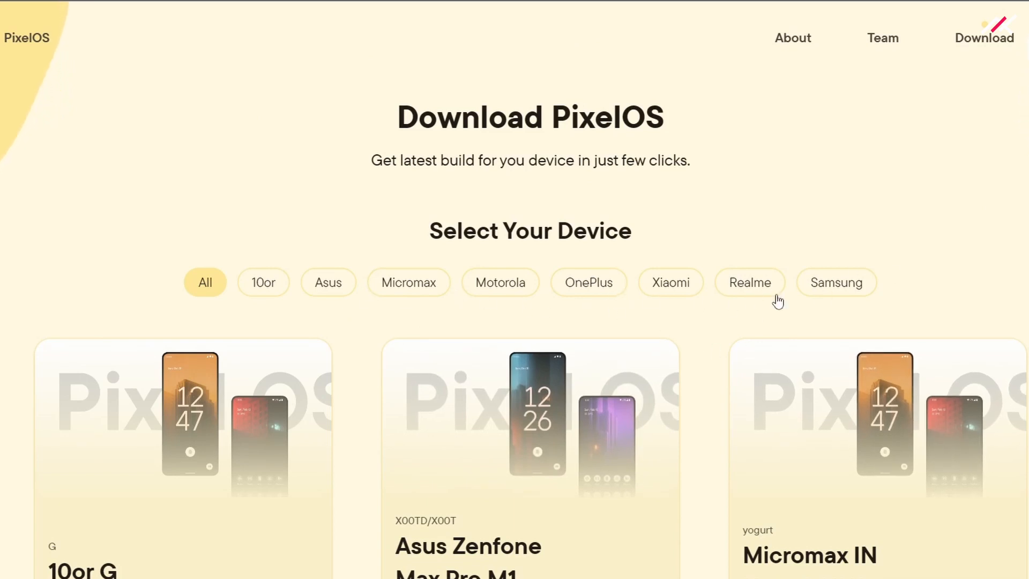
Step: Apply a brand filter on the Download page and scroll the device cards to the Redmi Note 10 Pro/Max
{"action": "left_click", "coordinate": [408, 282]}
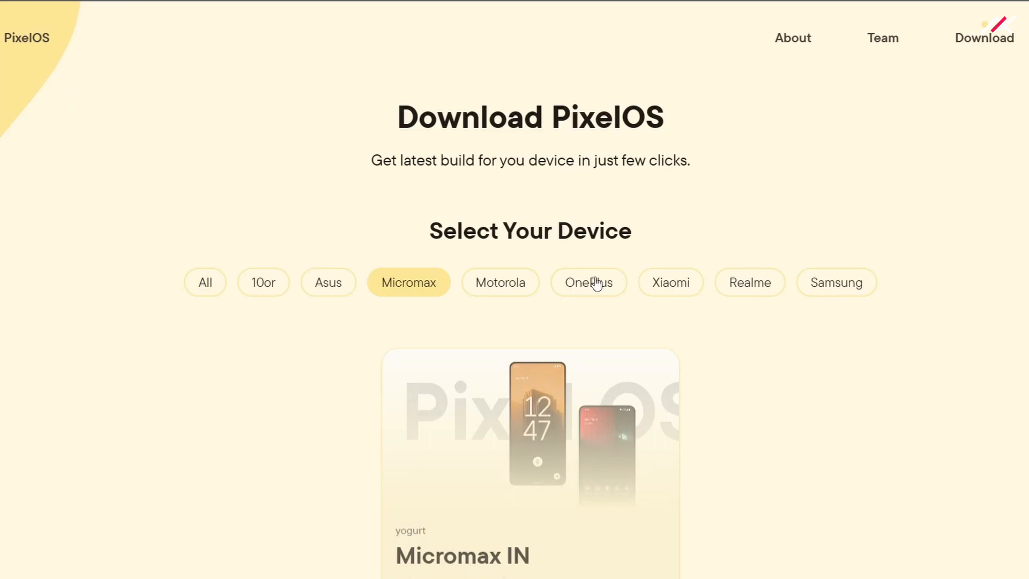
{"action": "scroll", "scroll_direction": "down", "scroll_amount": 3}
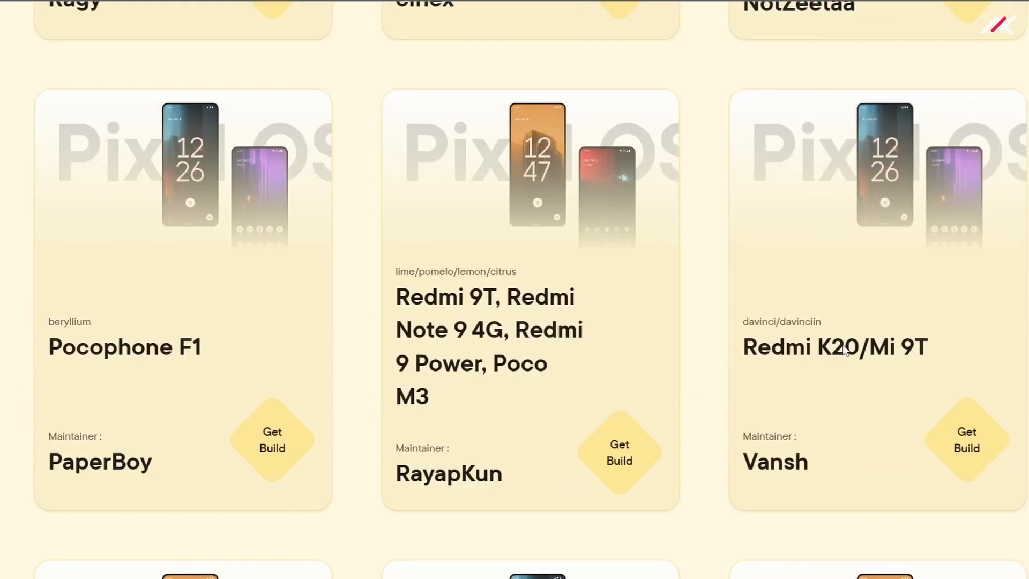
{"action": "scroll", "scroll_direction": "down", "scroll_amount": 3}
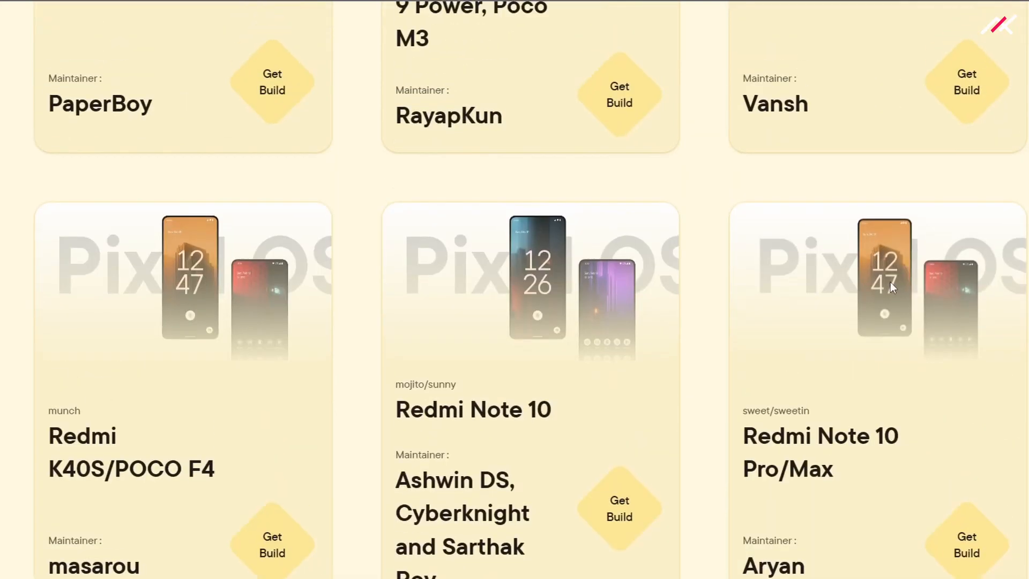
{"action": "scroll", "scroll_direction": "down", "scroll_amount": 3}
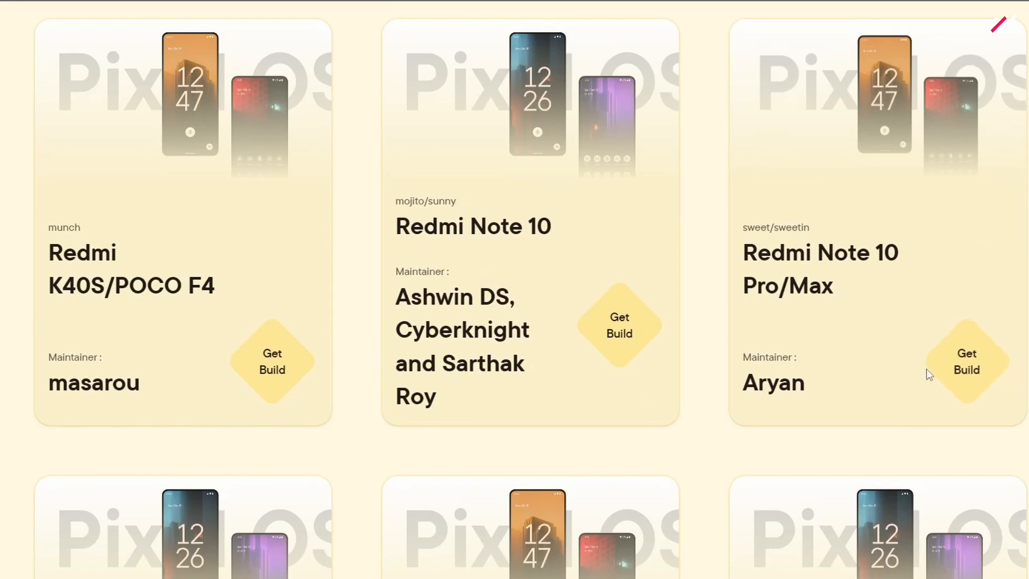
Step: Get the Redmi Note 10 Pro/Max build page and expand its Instructions section with the clean-flash steps
{"action": "left_click", "coordinate": [965, 361]}
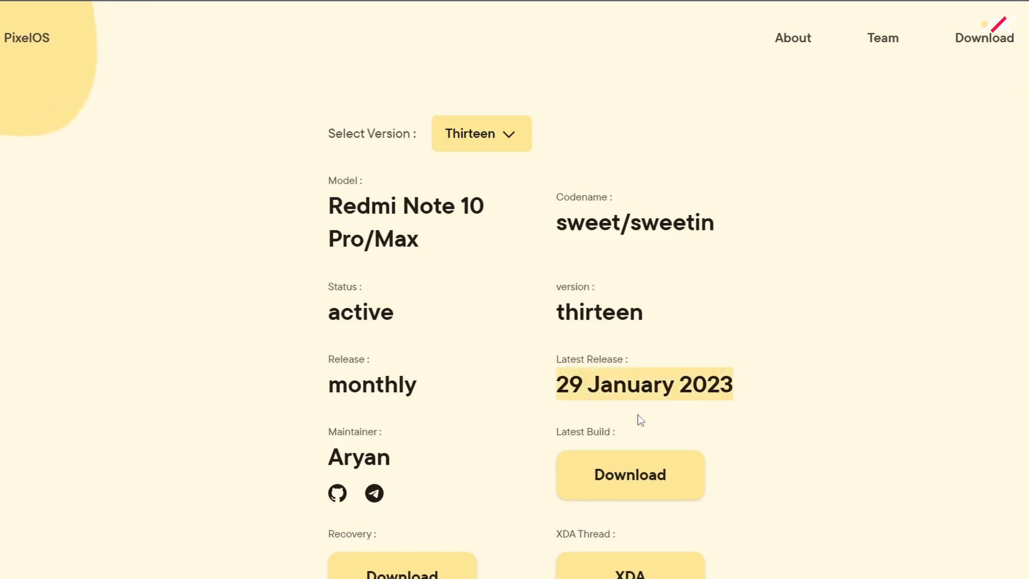
{"action": "mouse_move", "coordinate": [580, 490]}
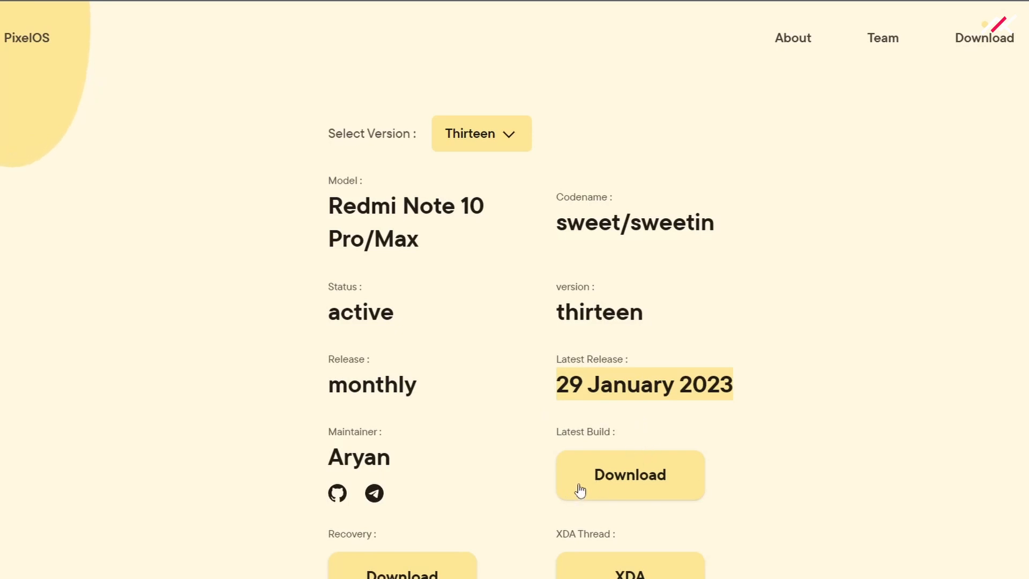
{"action": "scroll", "scroll_direction": "down", "scroll_amount": 3}
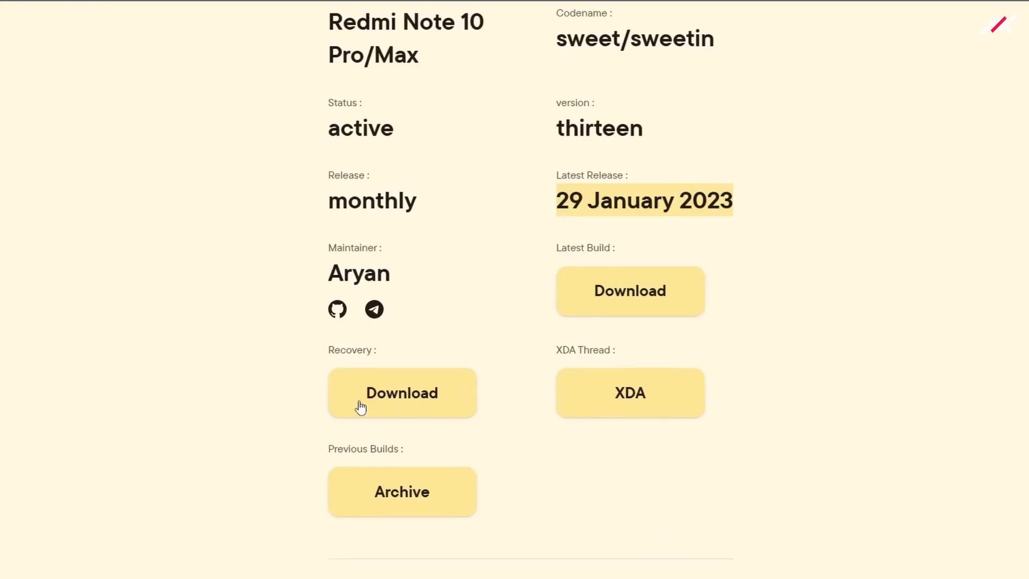
{"action": "mouse_move", "coordinate": [726, 282]}
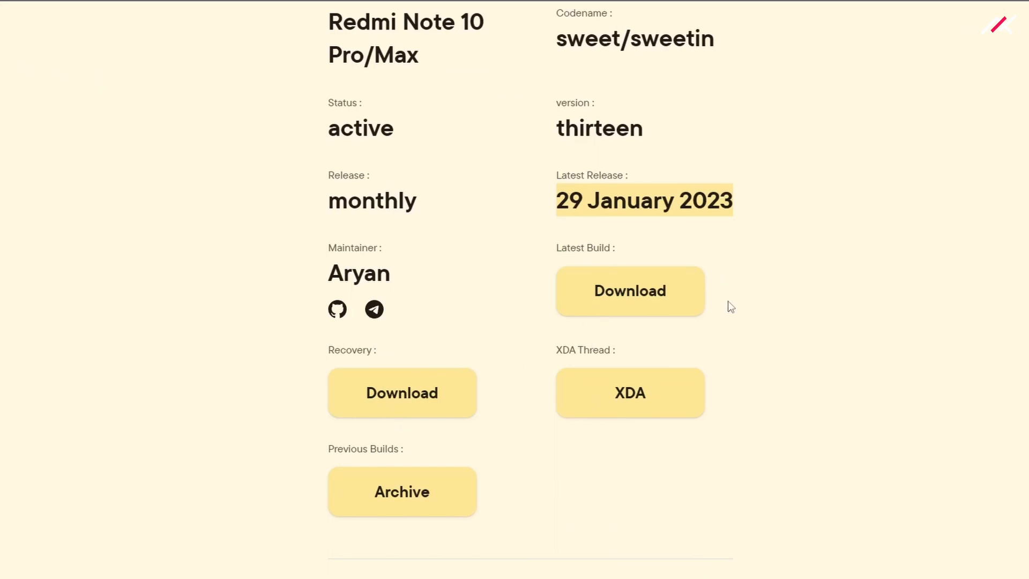
{"action": "scroll", "scroll_direction": "down", "scroll_amount": 3}
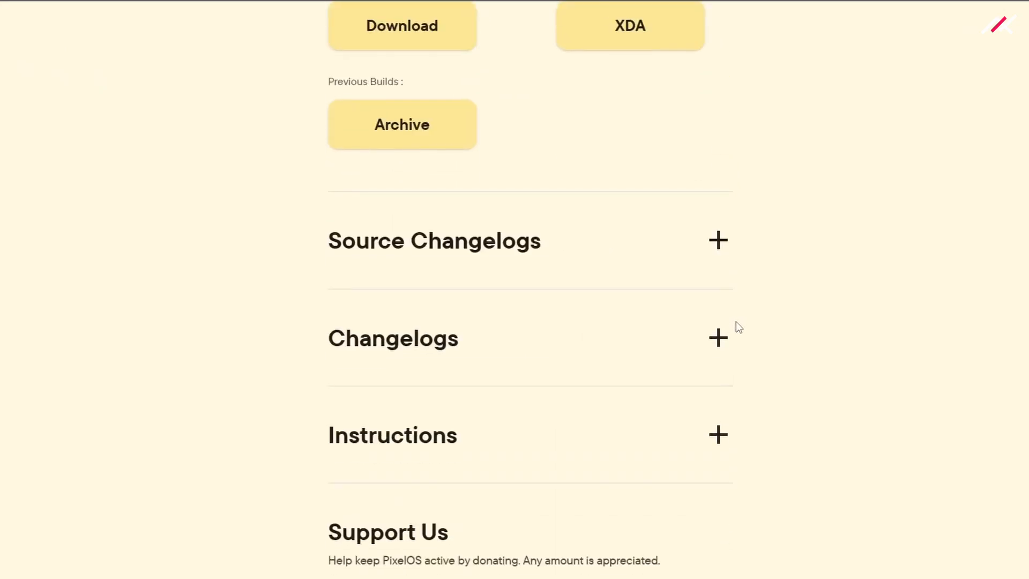
{"action": "scroll", "scroll_direction": "down", "scroll_amount": 3}
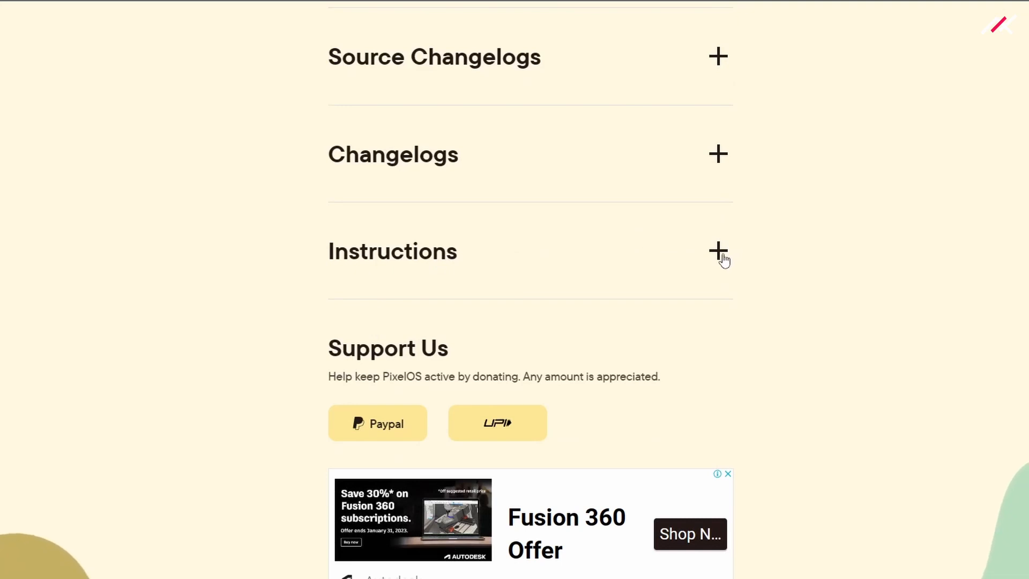
{"action": "left_click", "coordinate": [717, 251]}
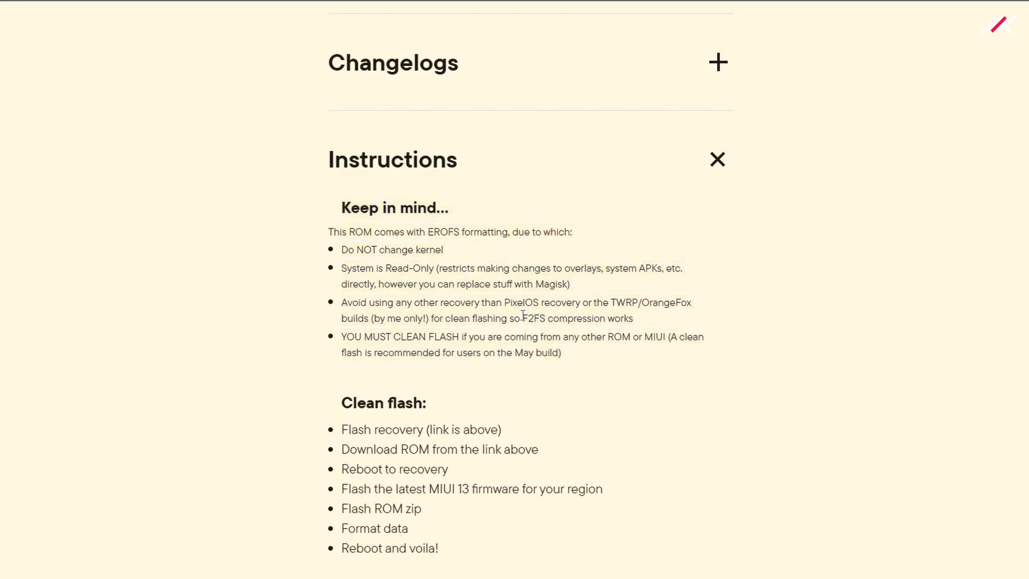
{"action": "mouse_move", "coordinate": [526, 339]}
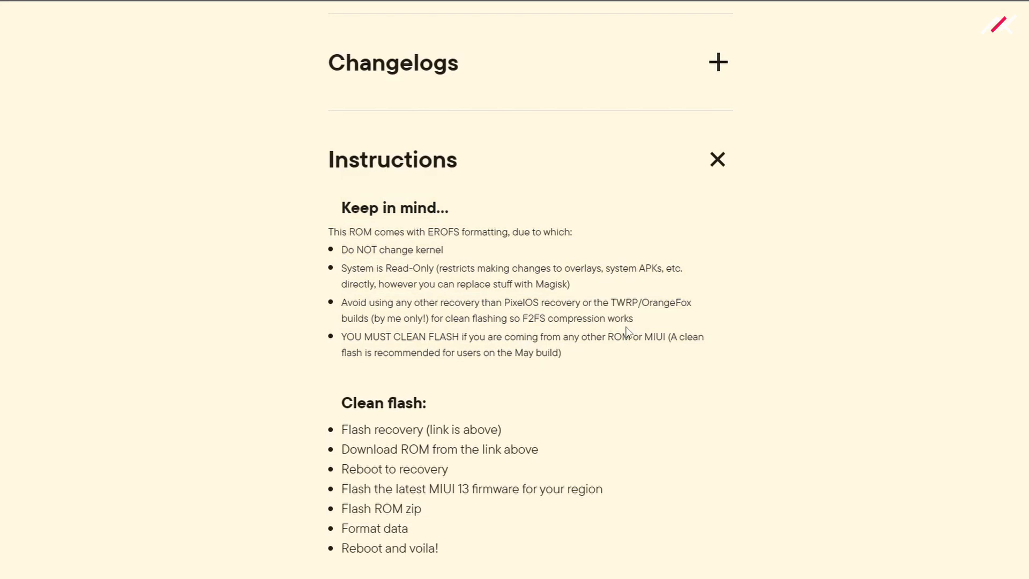
Step: Show the Redmi Note 10 Pro Updates channel post for the official PixelOS Android 13 build of 29/01/23
{"action": "scroll", "scroll_direction": "down", "scroll_amount": 3}
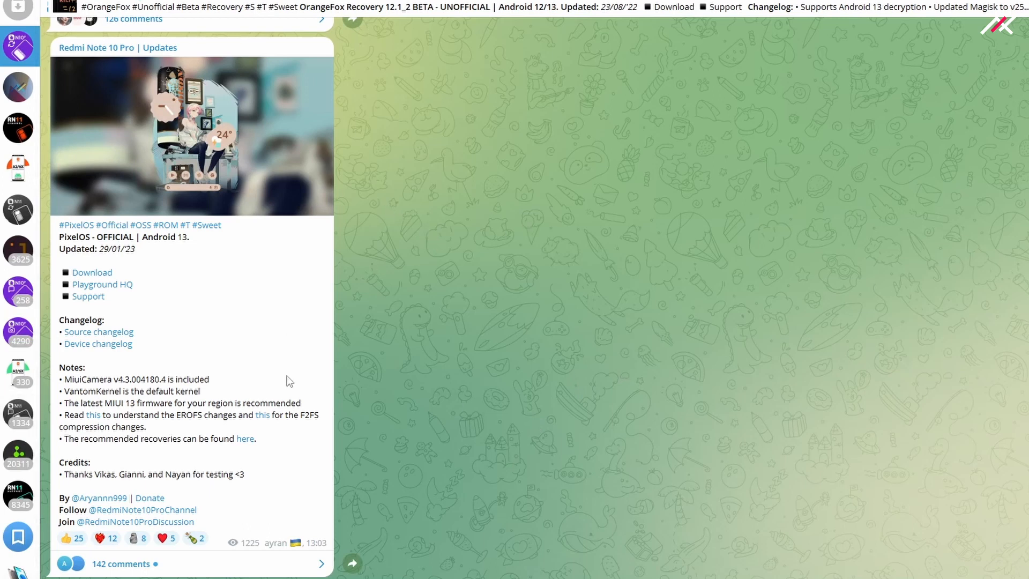
{"action": "mouse_move", "coordinate": [98, 373]}
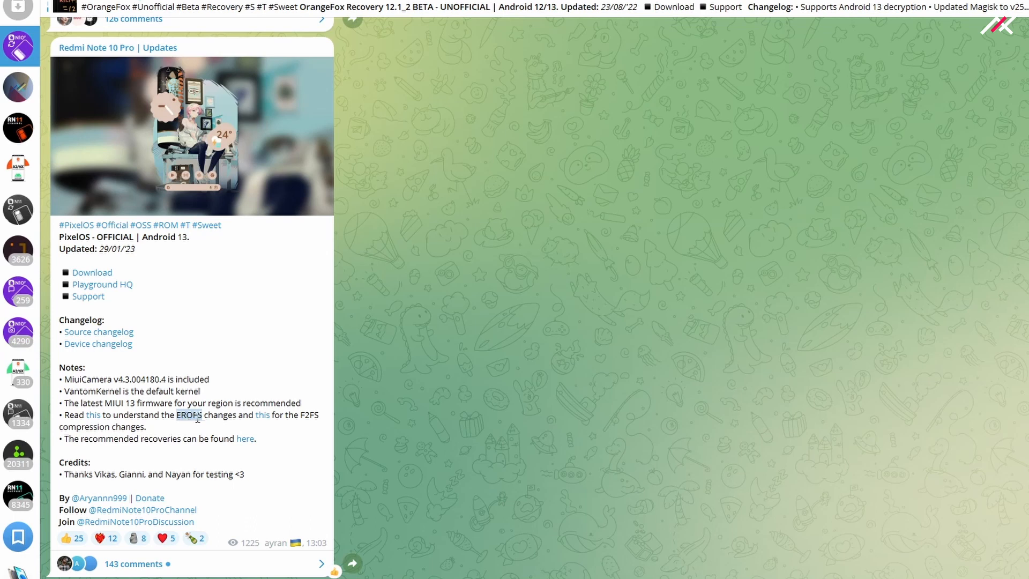
{"action": "mouse_move", "coordinate": [305, 416]}
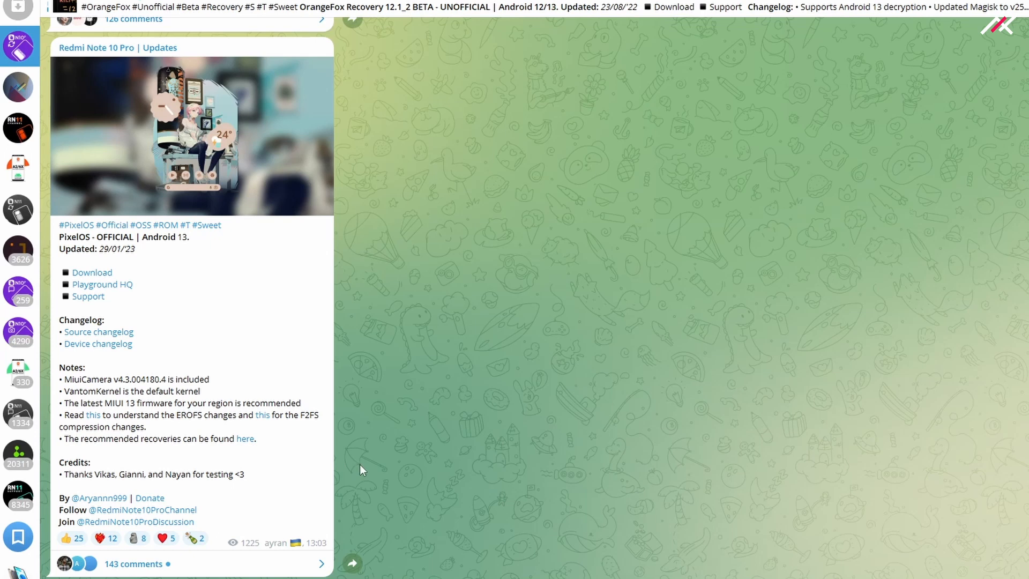
{"action": "mouse_move", "coordinate": [380, 472]}
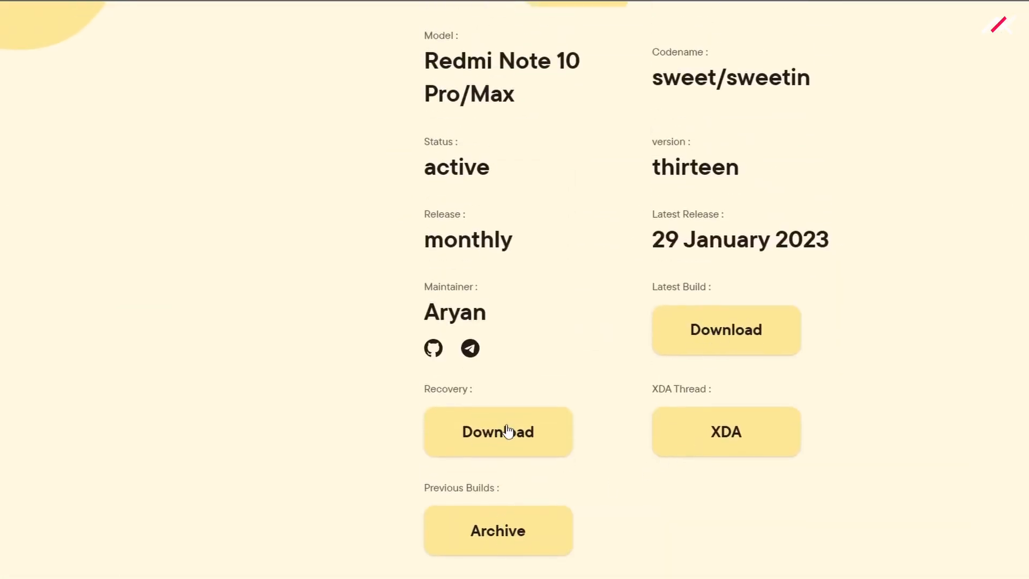
{"action": "mouse_move", "coordinate": [528, 457]}
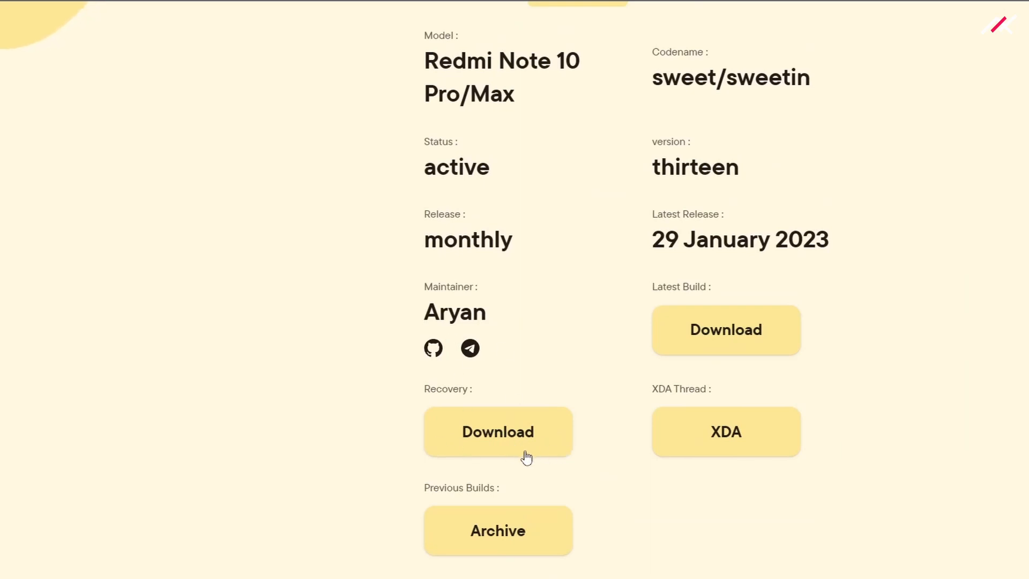
Step: Scroll the build page to the Recovery Download and Latest Build Download buttons
{"action": "scroll", "scroll_direction": "down", "scroll_amount": 3}
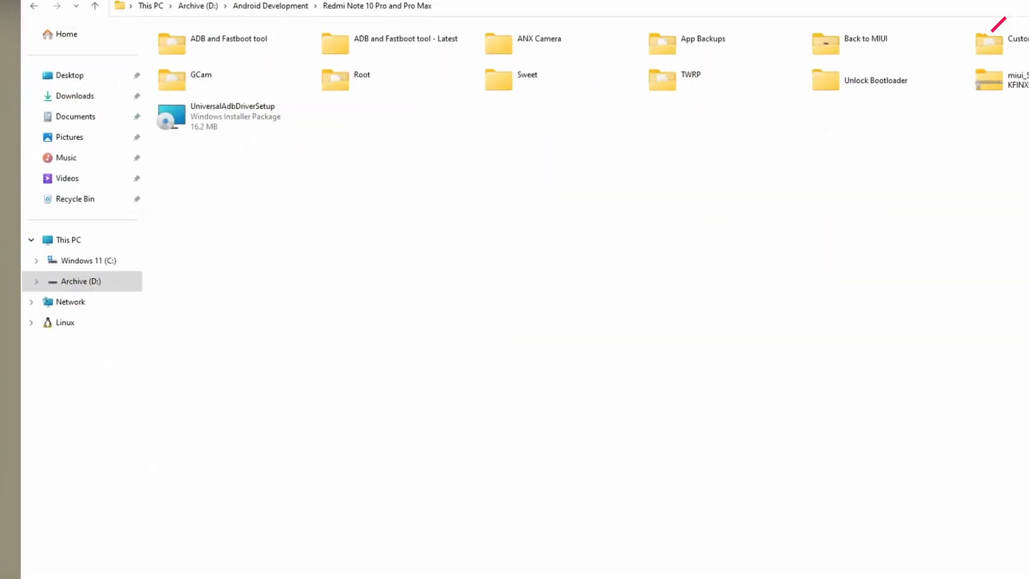
Step: Go into the Custom Rom > Pixel OS folder and the 29 Jan 2023 build folder
{"action": "left_click", "coordinate": [873, 85]}
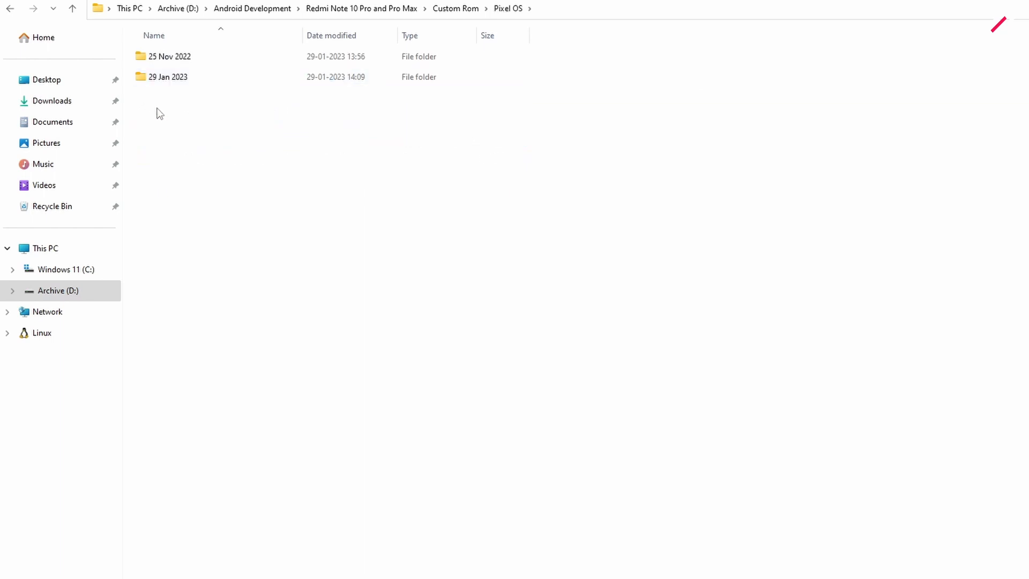
{"action": "double_click", "coordinate": [169, 77]}
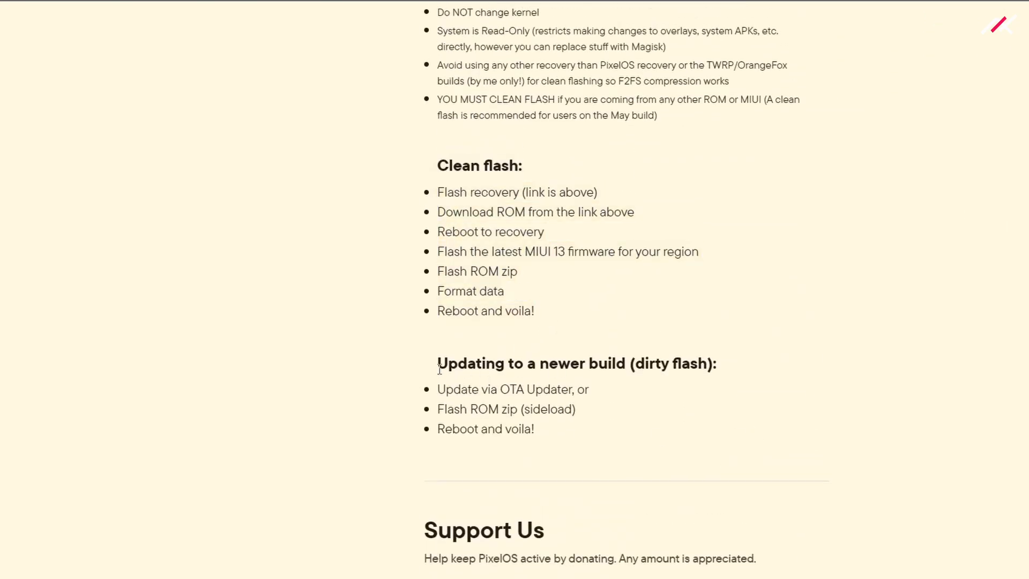
Step: Bring the 'Updating to a newer build (dirty flash)' heading of the Instructions into view
{"action": "double_click", "coordinate": [577, 363]}
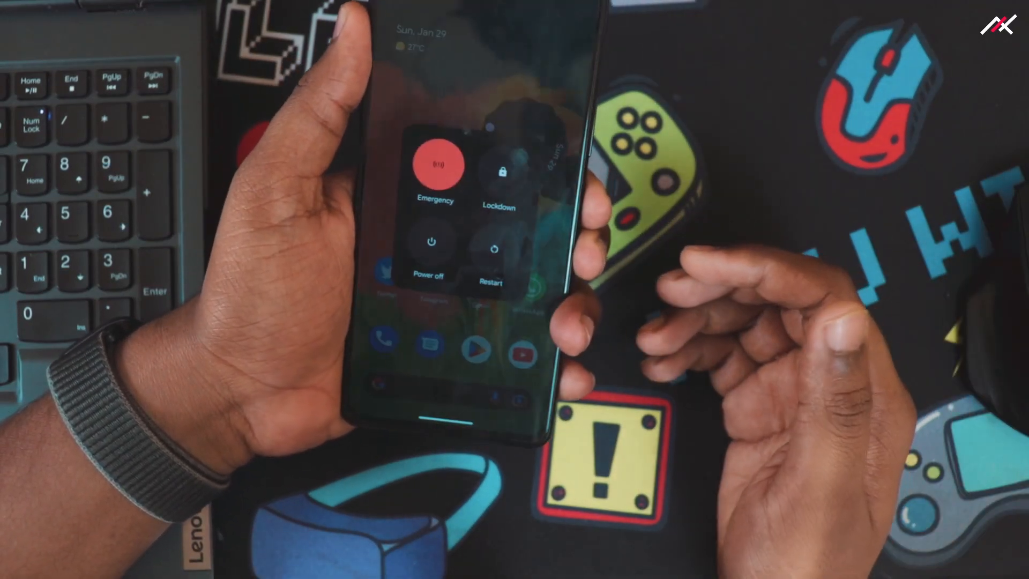
Step: Show the phone's power menu with Emergency, Lockdown, Power off and Restart
{"action": "left_click", "coordinate": [431, 243]}
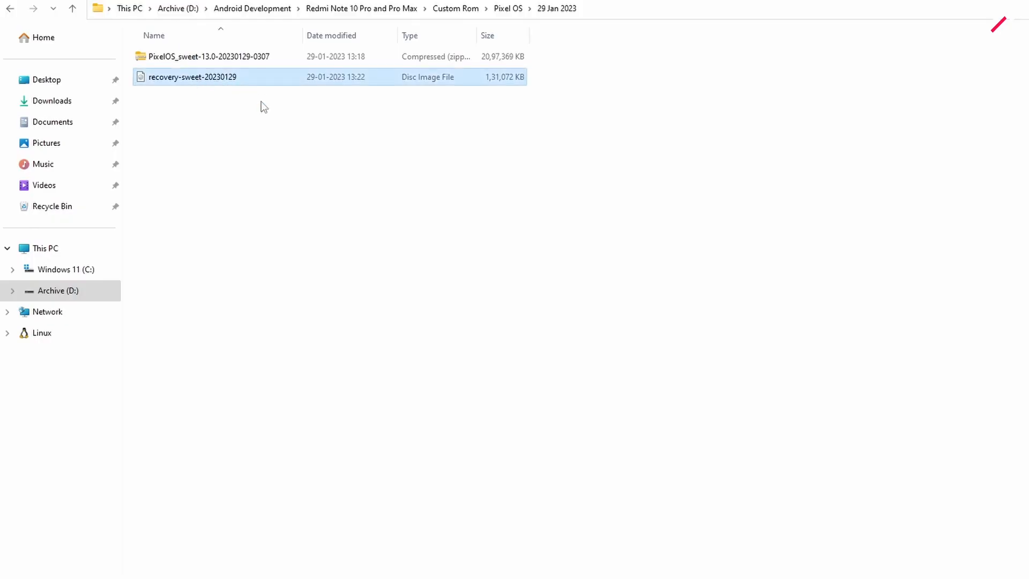
Step: Launch a Command Prompt from the address bar of ADB and Fastboot tool - Latest > platform-tools via 'cmd'
{"action": "left_click", "coordinate": [360, 9]}
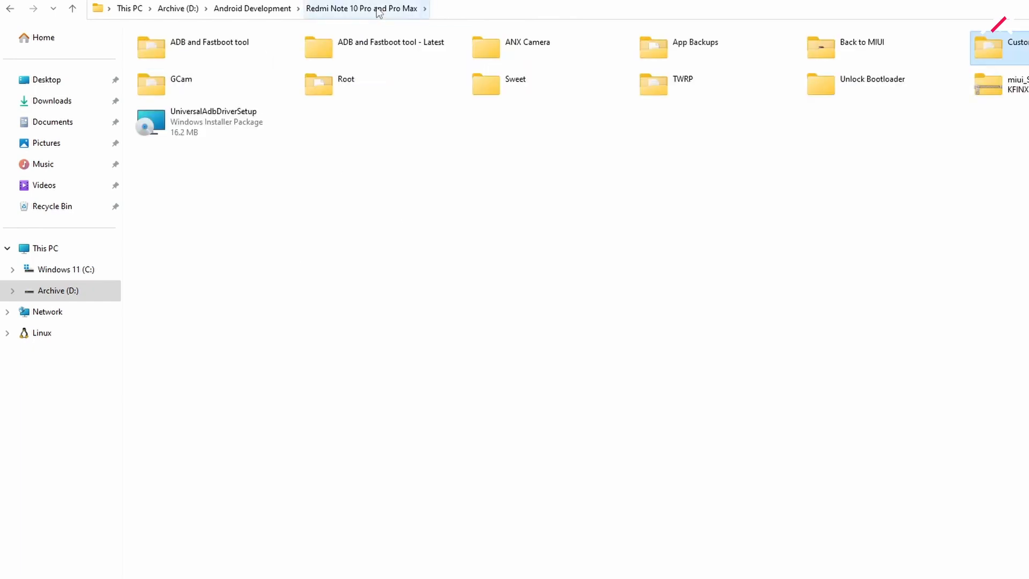
{"action": "double_click", "coordinate": [391, 42]}
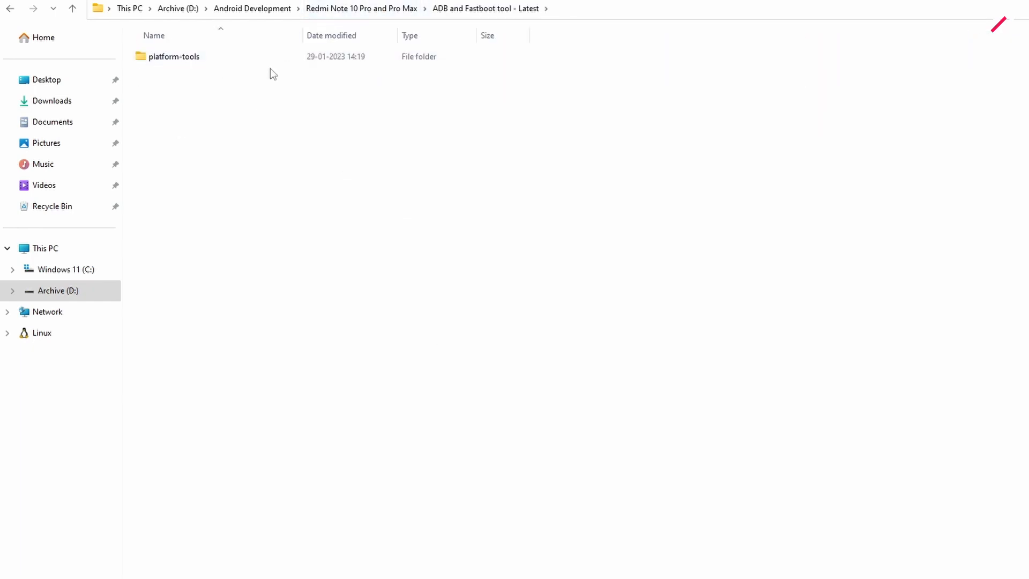
{"action": "double_click", "coordinate": [174, 57]}
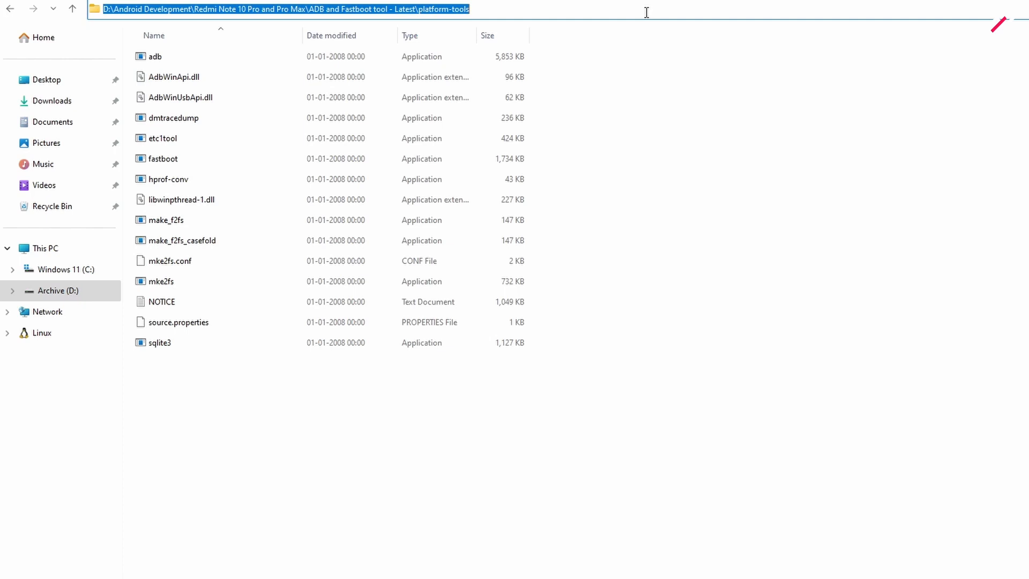
{"action": "type", "text": "cmd"}
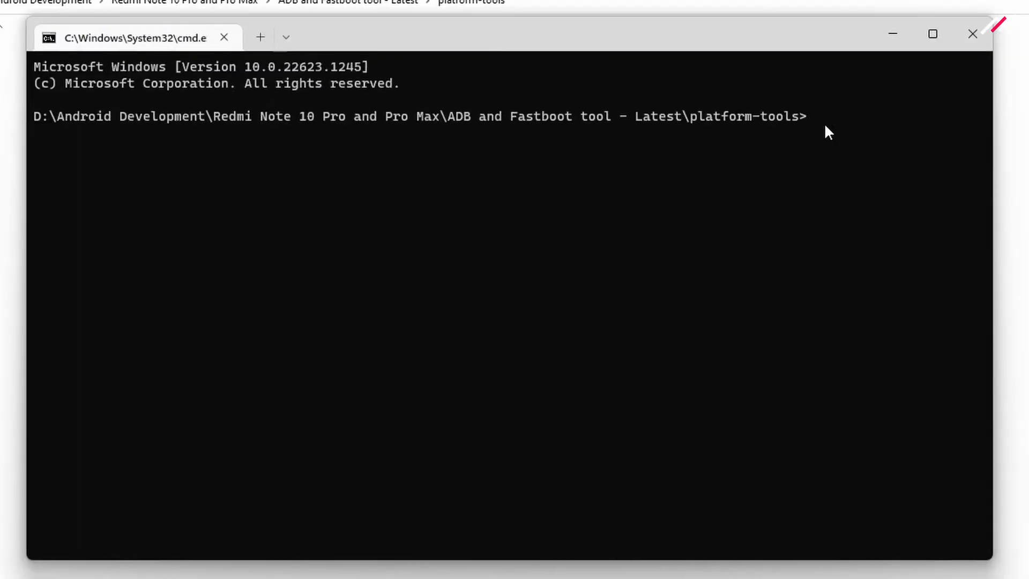
Step: Run 'fastboot devices' to list the phone, then begin entering the 'fastboot boot' command
{"action": "type", "text": "fastboot devices"}
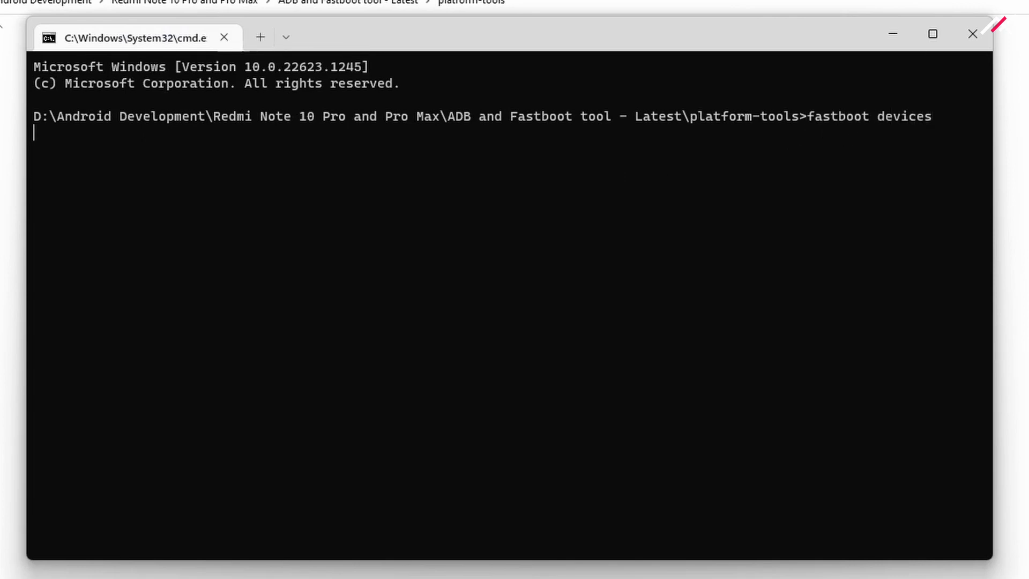
{"action": "key", "text": "enter"}
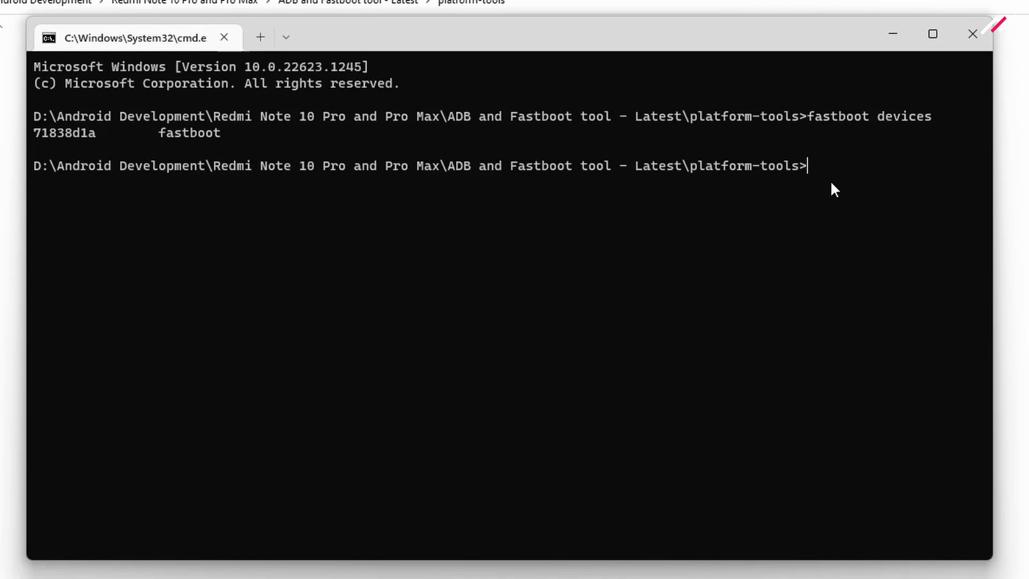
{"action": "type", "text": "fastboo t"}
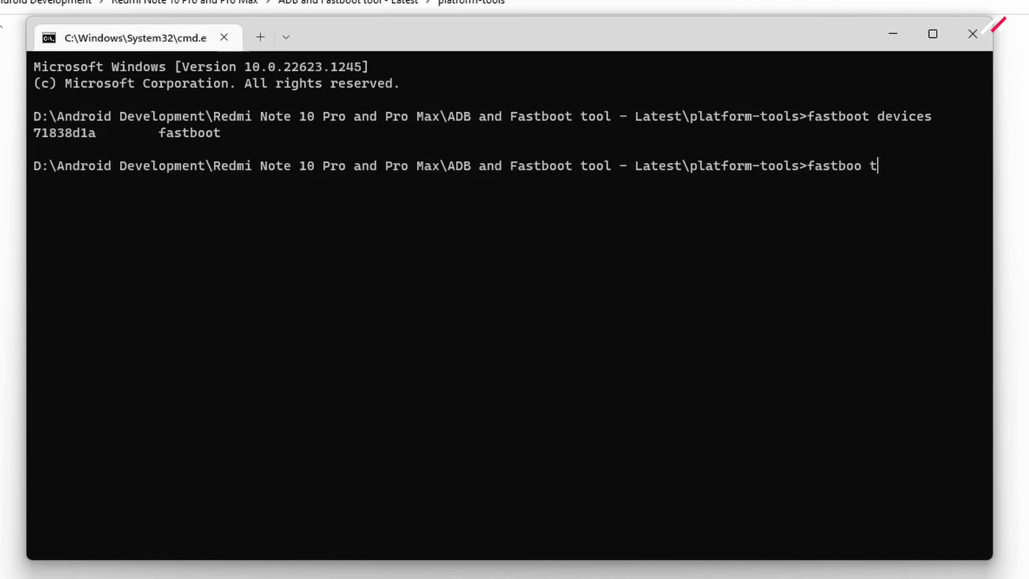
{"action": "type", "text": "boo"}
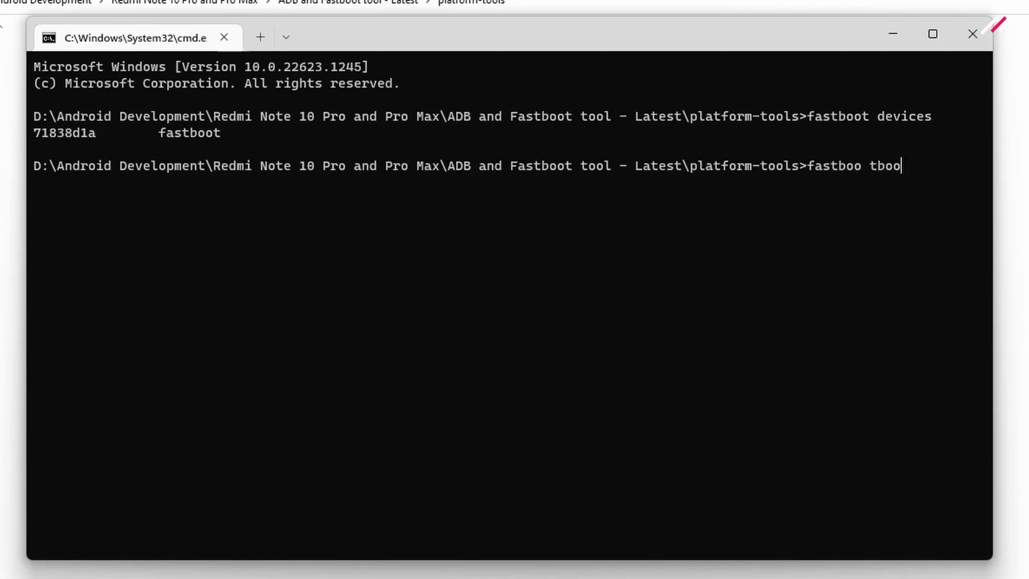
{"action": "key", "text": "Backspace"}
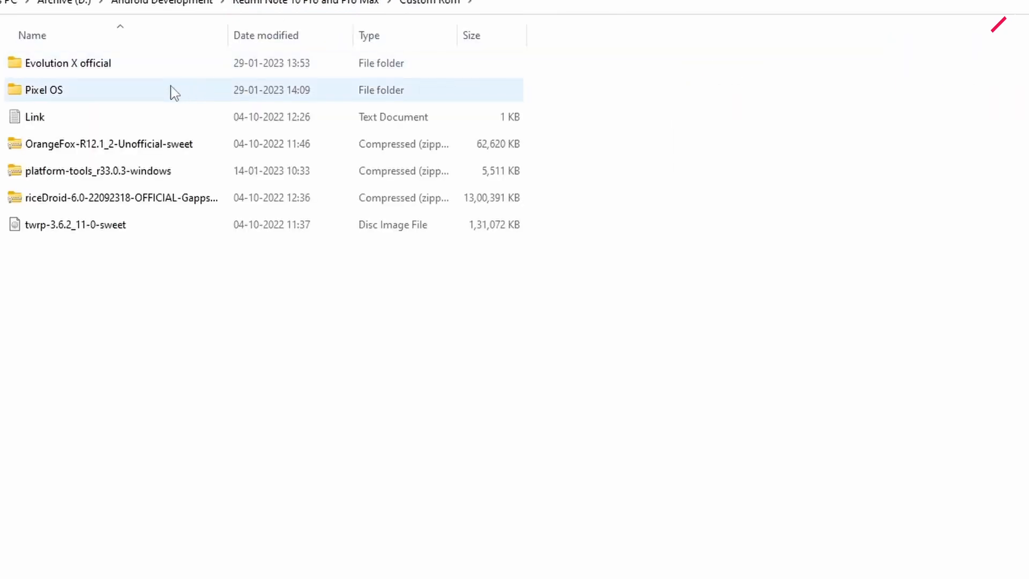
Step: Enter the Pixel OS folder heading for its 29 Jan 2023 build subfolder
{"action": "double_click", "coordinate": [44, 90]}
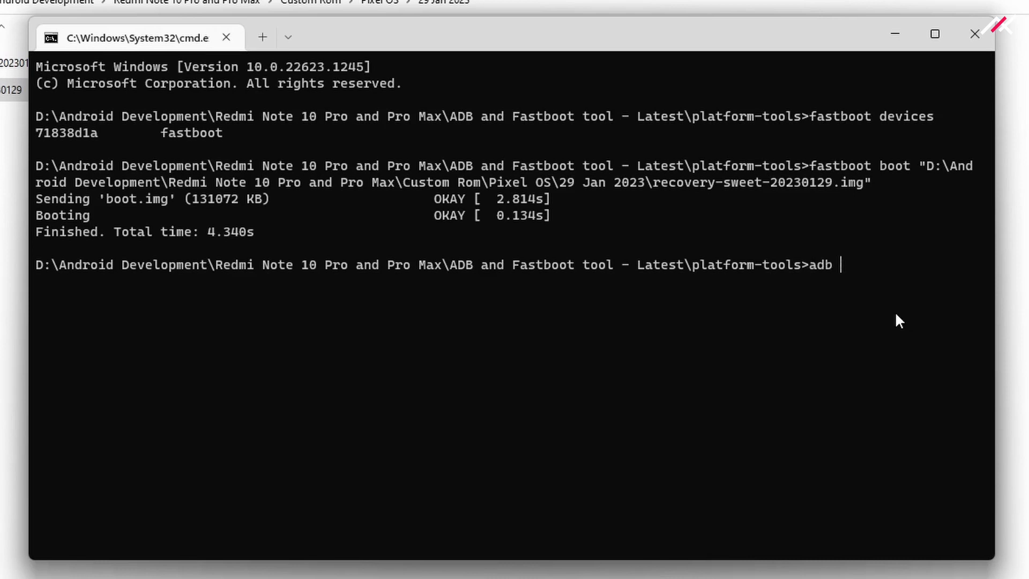
Step: Run 'adb devices' to confirm the phone shows in sideload mode, then begin the 'adb sideload' command
{"action": "type", "text": "devices"}
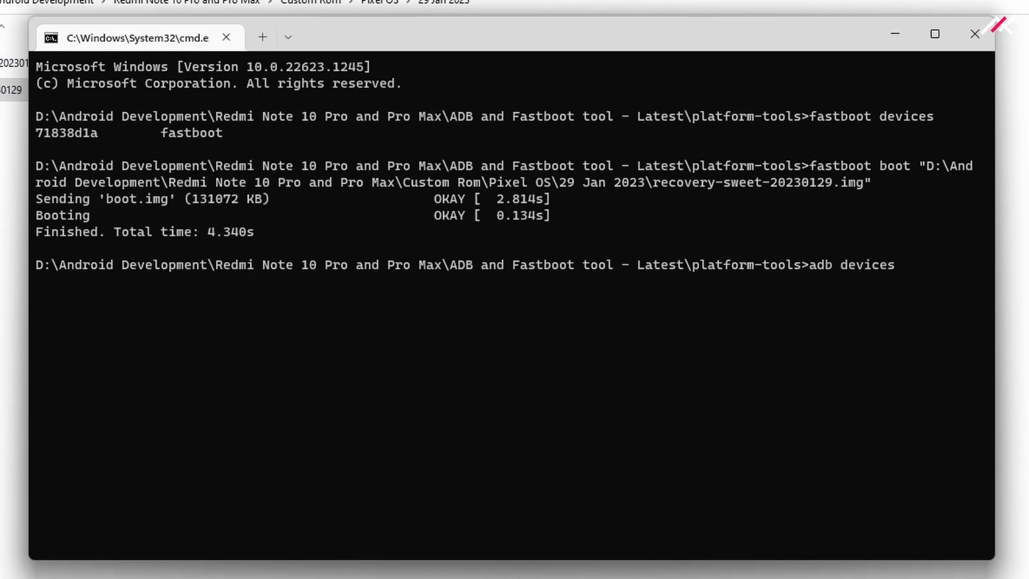
{"action": "key", "text": "enter"}
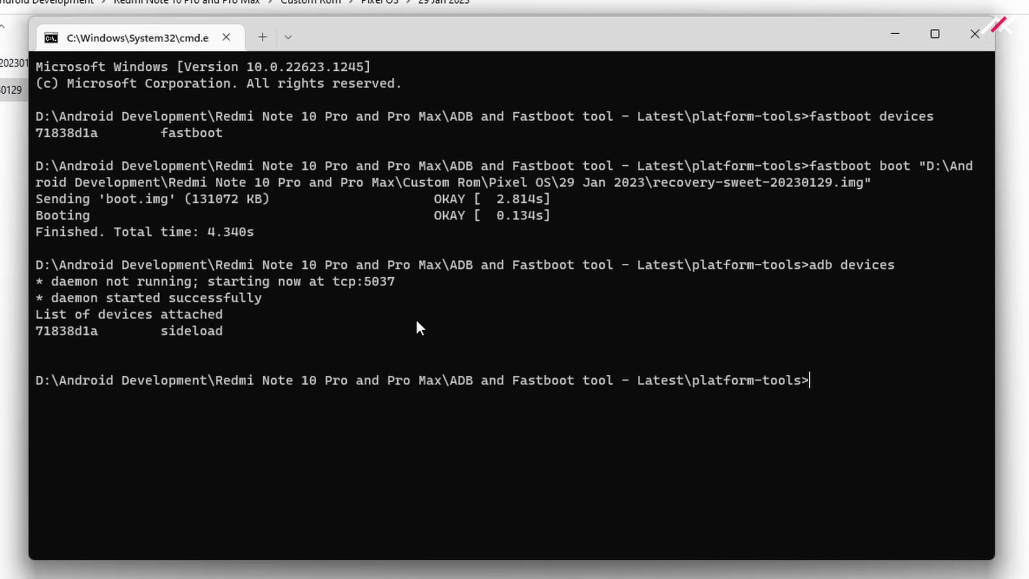
{"action": "mouse_move", "coordinate": [334, 299]}
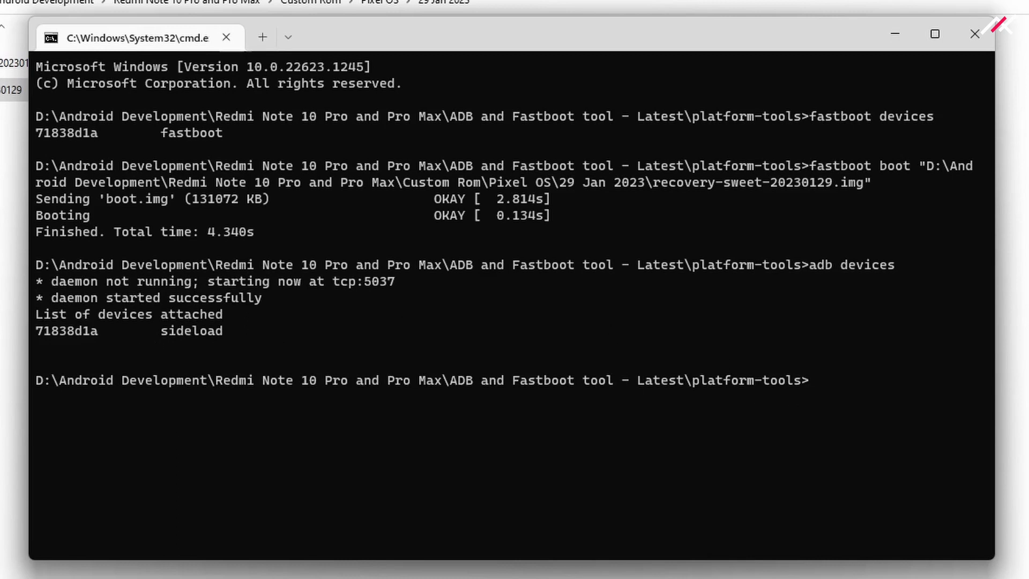
{"action": "type", "text": "adb sideload"}
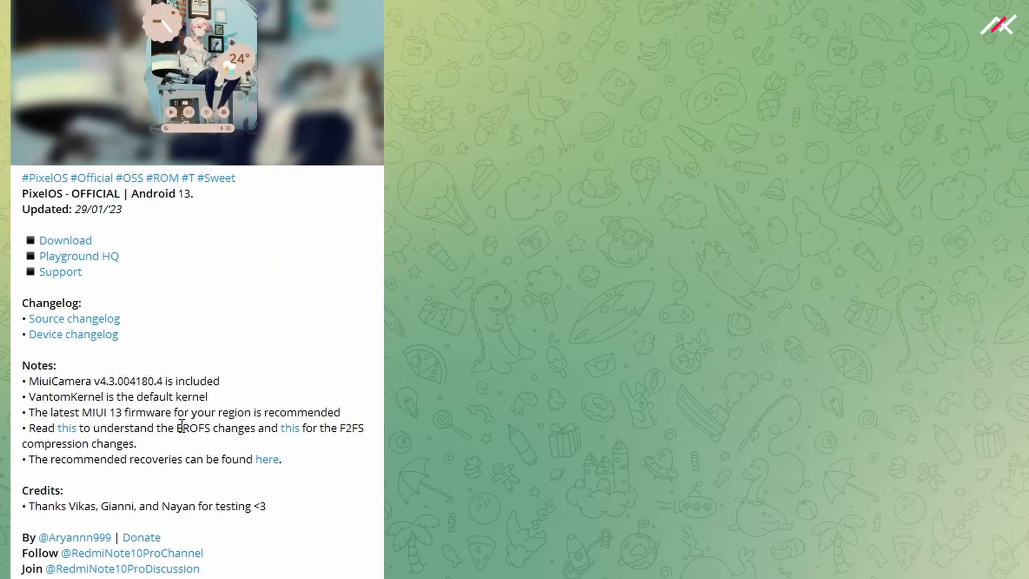
Step: Jump to the #erofs explanation and highlight passages such as 'read only image' while reading
{"action": "double_click", "coordinate": [194, 428]}
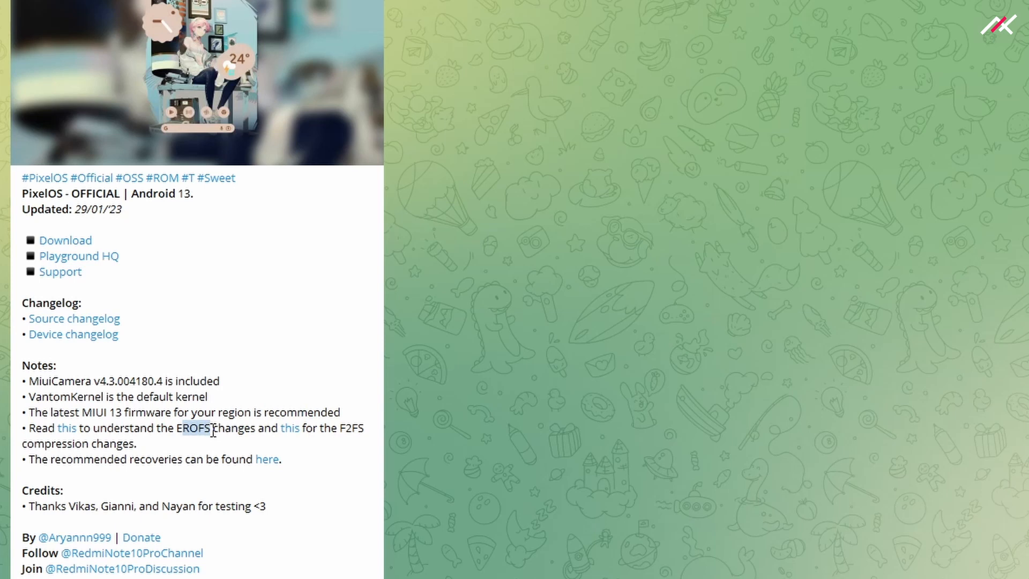
{"action": "mouse_move", "coordinate": [288, 427]}
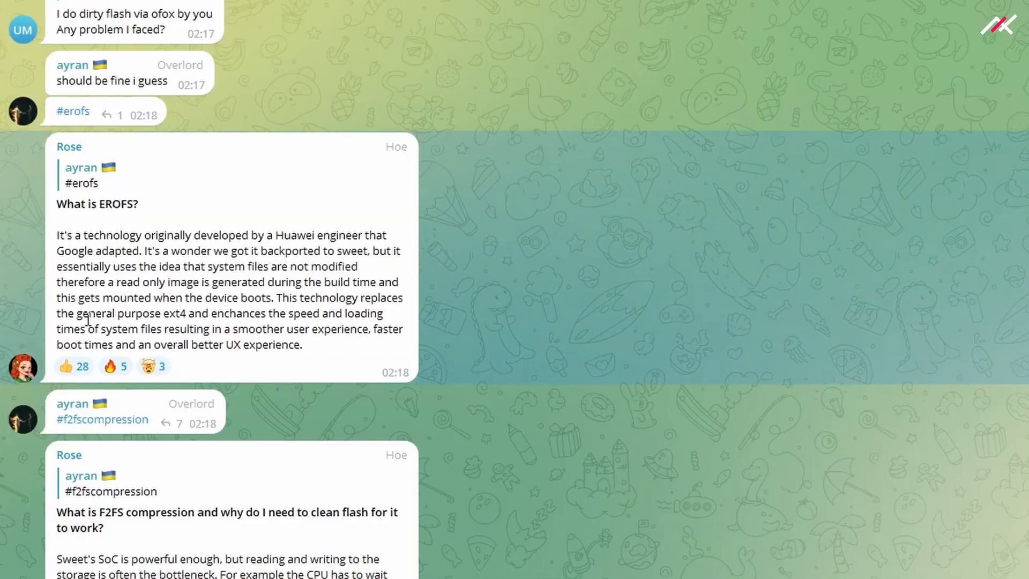
{"action": "left_click_drag", "start_coordinate": [275, 235], "coordinate": [292, 266]}
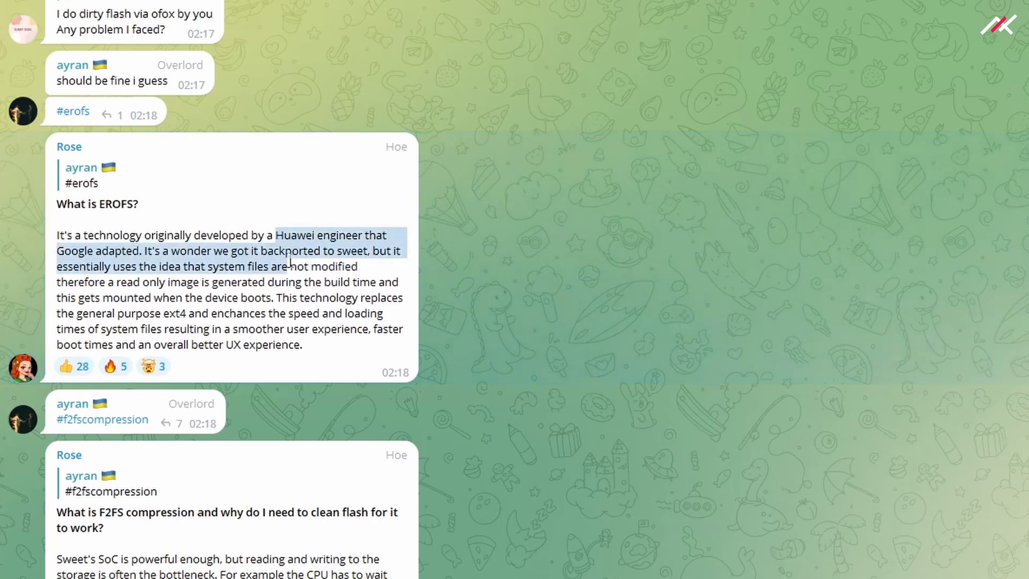
{"action": "left_click", "coordinate": [284, 319]}
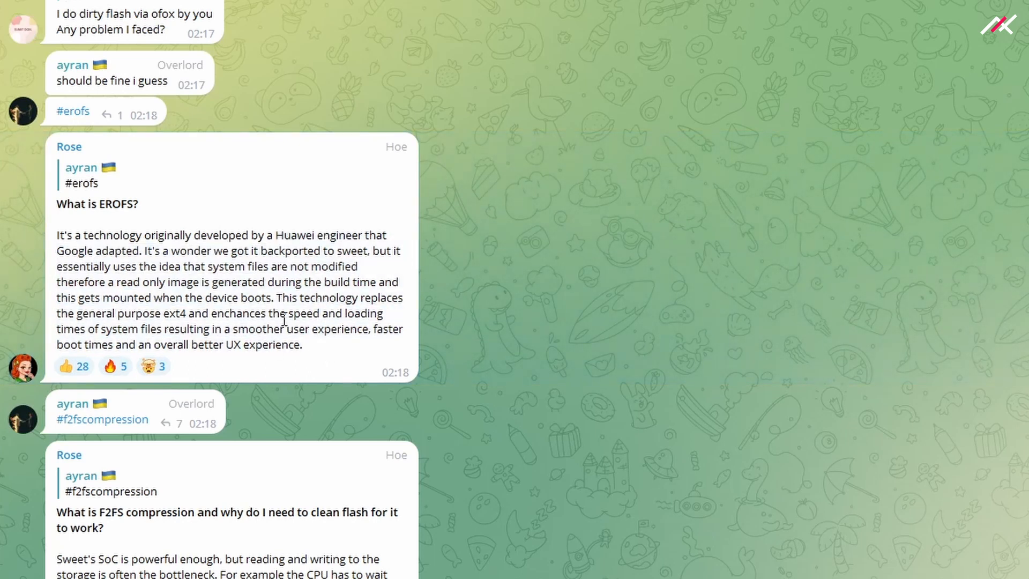
{"action": "left_click_drag", "start_coordinate": [142, 282], "coordinate": [266, 282]}
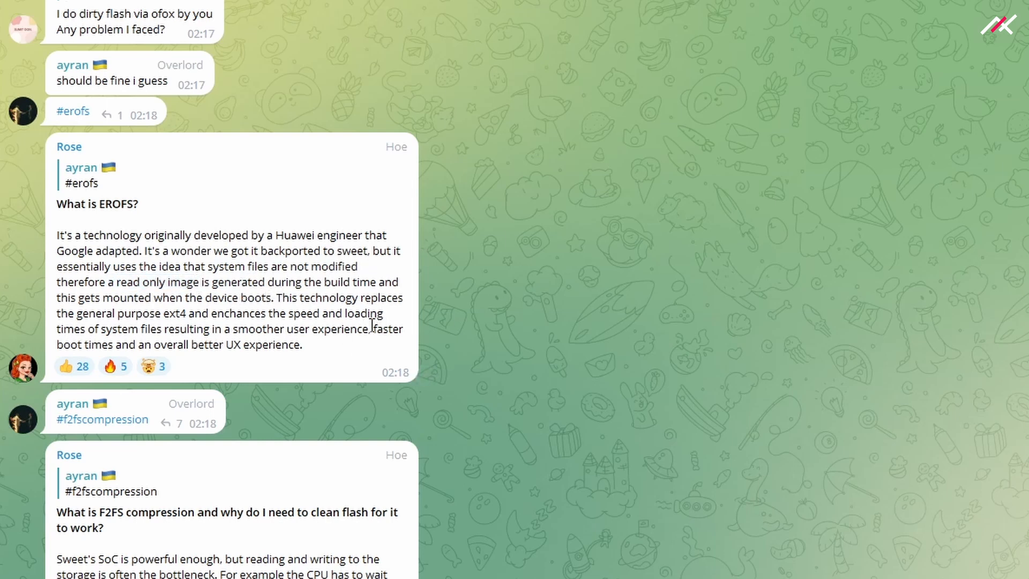
{"action": "mouse_move", "coordinate": [269, 308]}
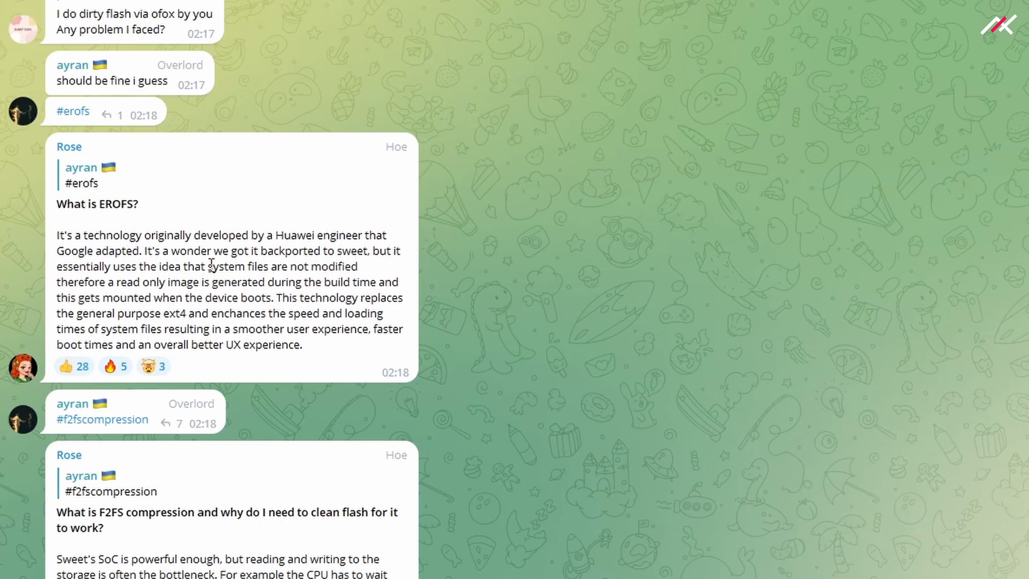
{"action": "double_click", "coordinate": [226, 266]}
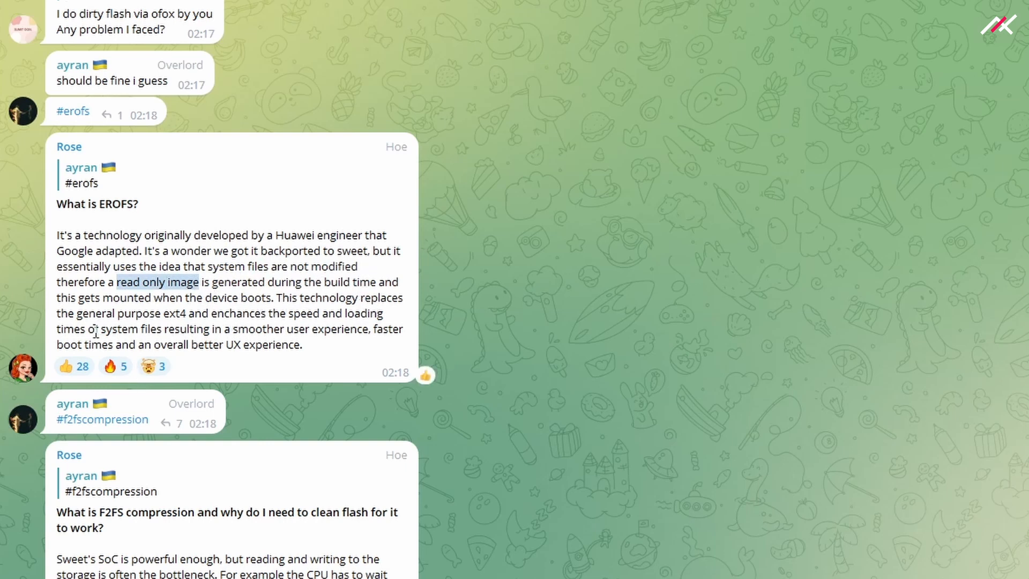
{"action": "mouse_move", "coordinate": [330, 321]}
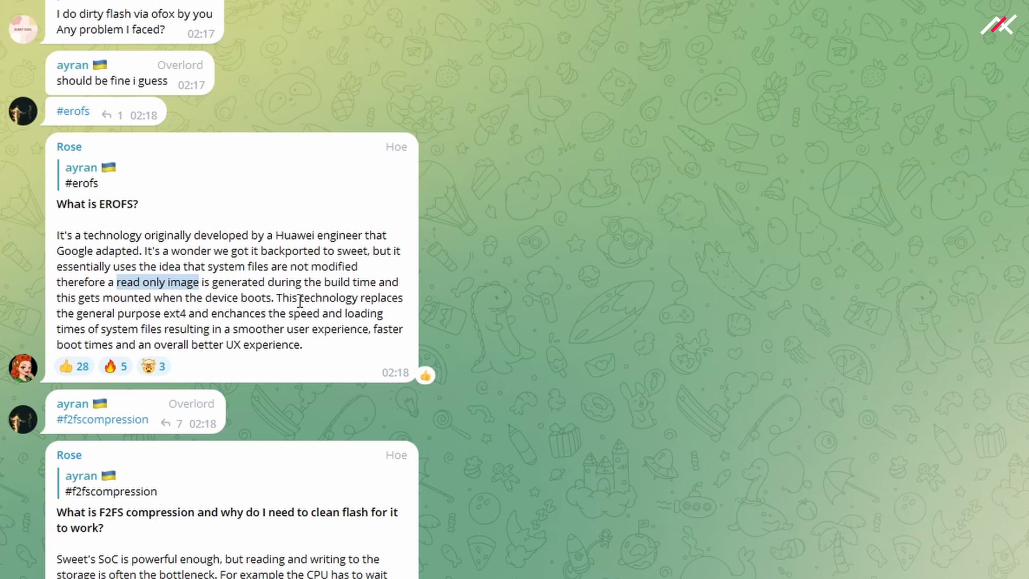
{"action": "mouse_move", "coordinate": [183, 336]}
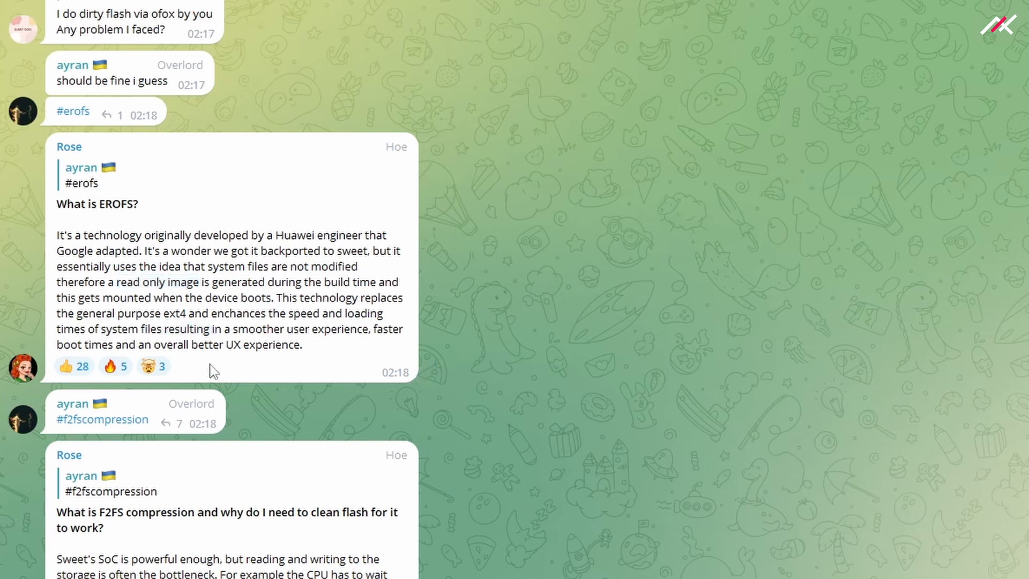
{"action": "mouse_move", "coordinate": [247, 332]}
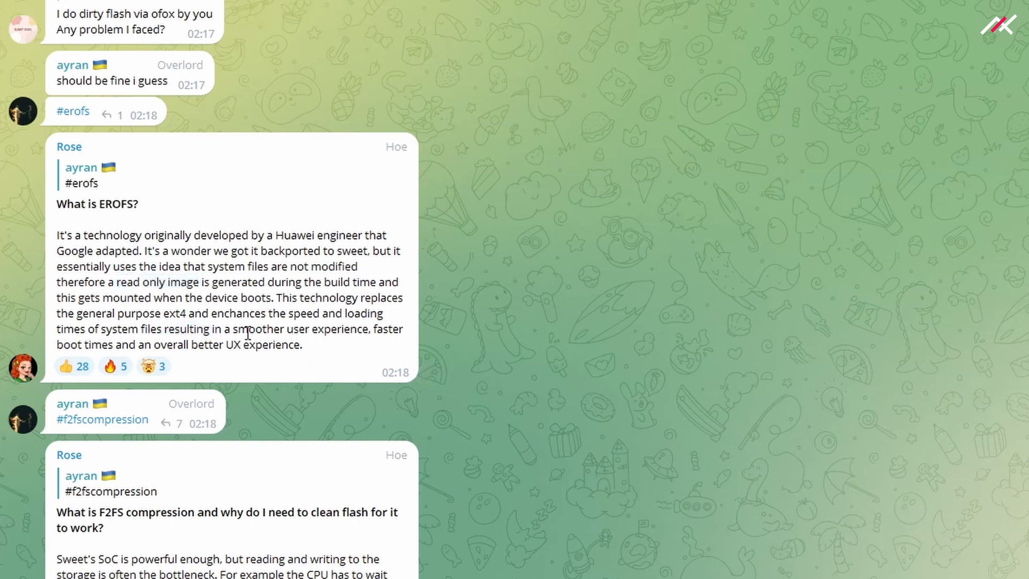
Step: Scroll to Rose's #f2fscompression message and highlight the remark about performing a clean flash
{"action": "scroll", "scroll_direction": "down", "scroll_amount": 3}
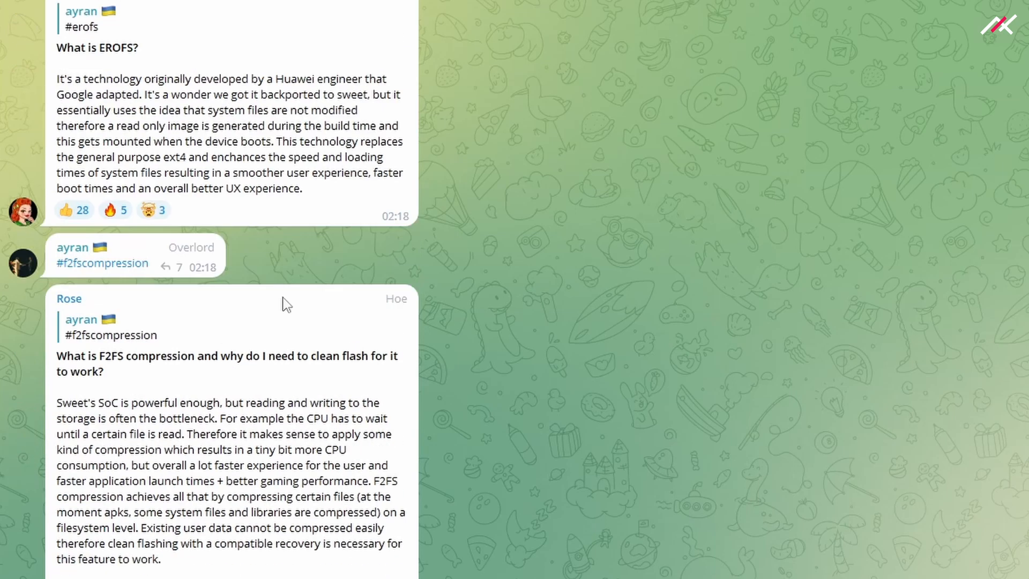
{"action": "scroll", "scroll_direction": "down", "scroll_amount": 3}
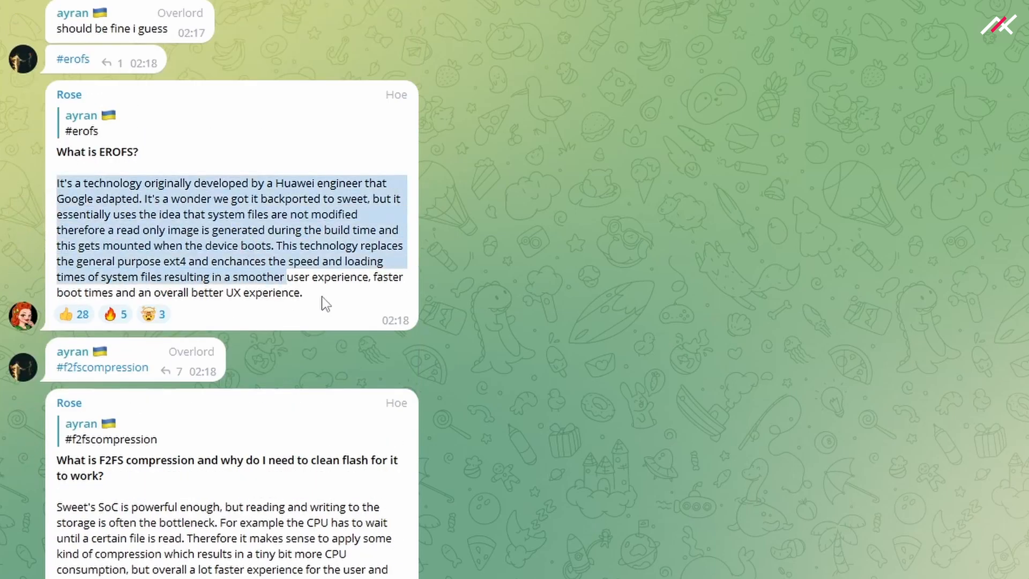
{"action": "scroll", "scroll_direction": "down", "scroll_amount": 3}
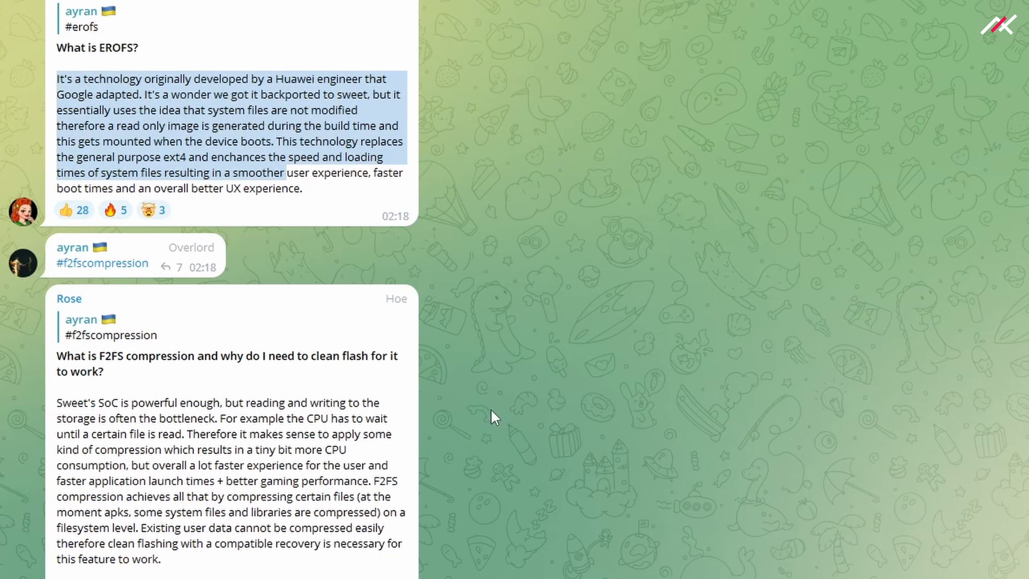
{"action": "scroll", "scroll_direction": "down", "scroll_amount": 3}
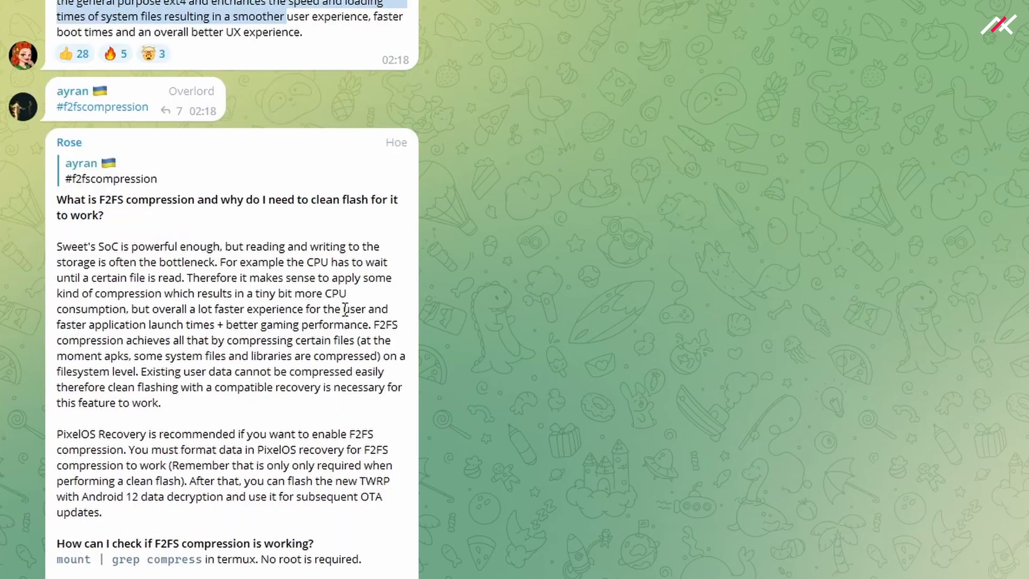
{"action": "mouse_move", "coordinate": [123, 278]}
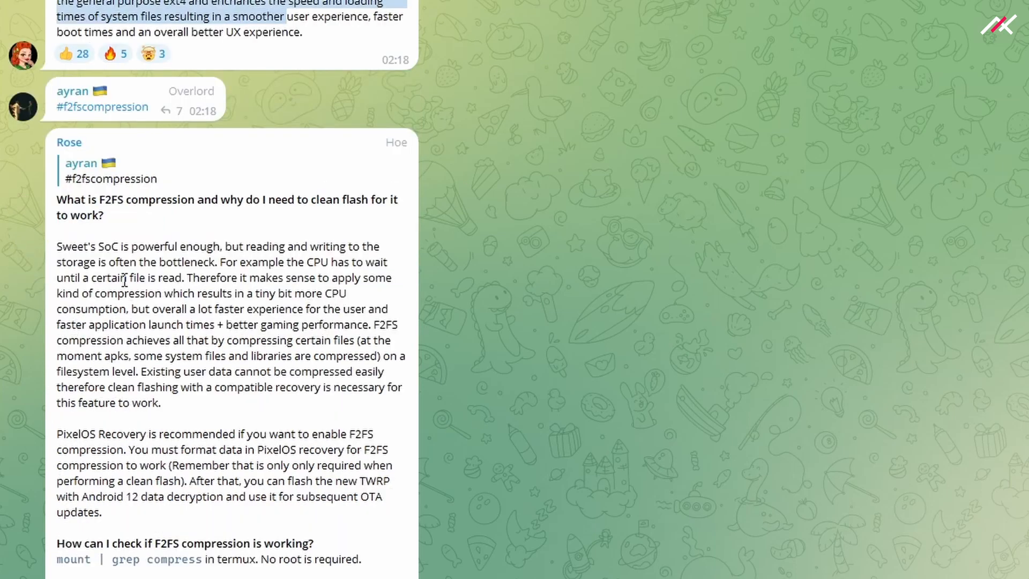
{"action": "left_click_drag", "start_coordinate": [126, 450], "coordinate": [102, 512]}
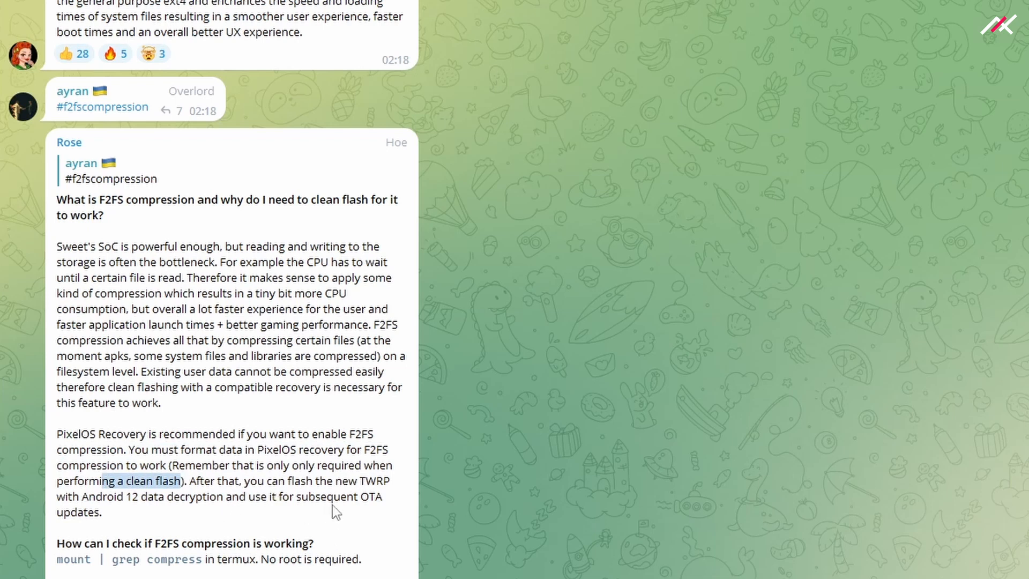
{"action": "mouse_move", "coordinate": [446, 493]}
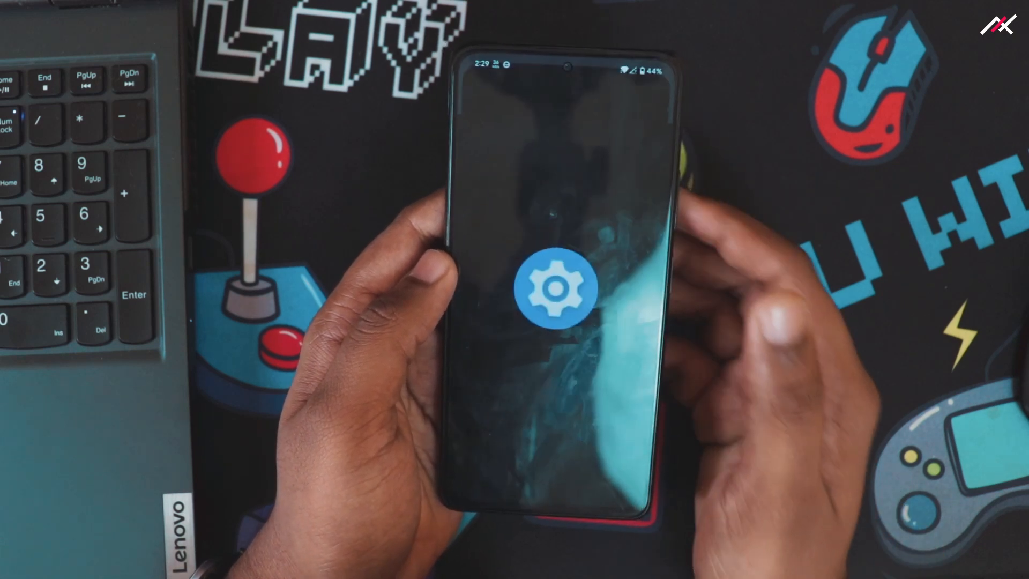
Step: Browse the Camera's extra modes and Video mode, then return to the app drawer
{"action": "left_click", "coordinate": [560, 289]}
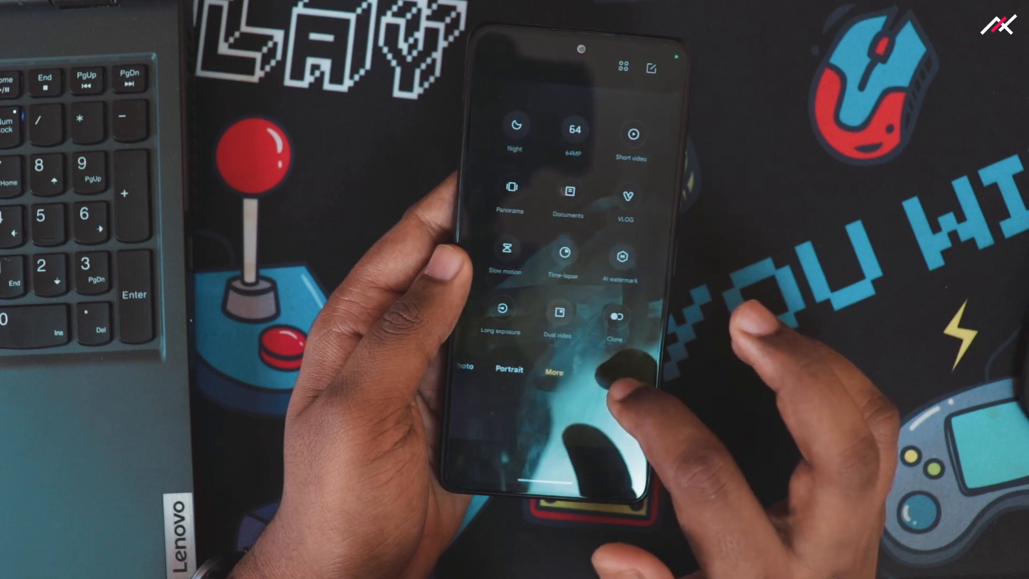
{"action": "scroll", "scroll_direction": "down", "scroll_amount": 3}
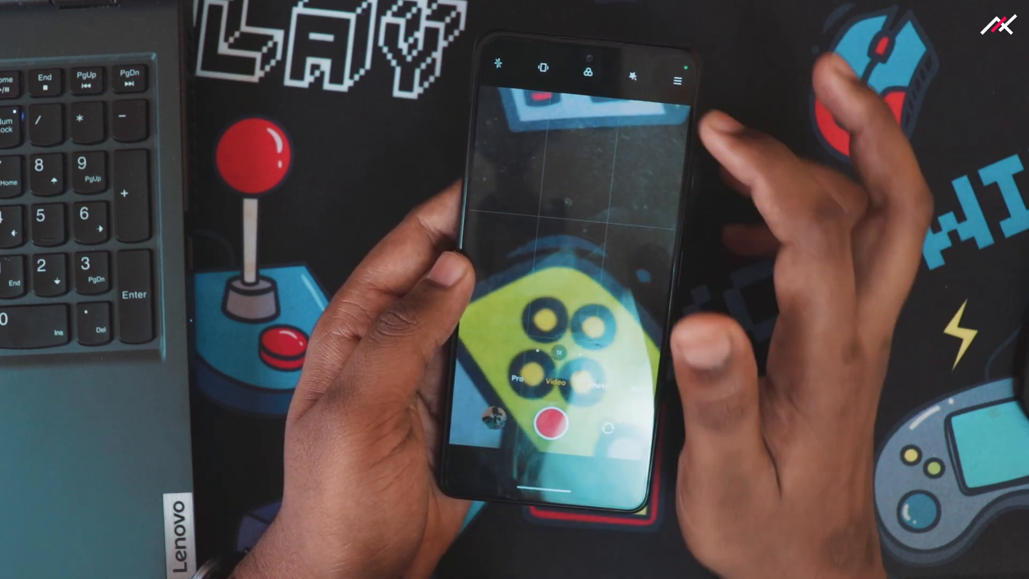
{"action": "left_click", "coordinate": [678, 80]}
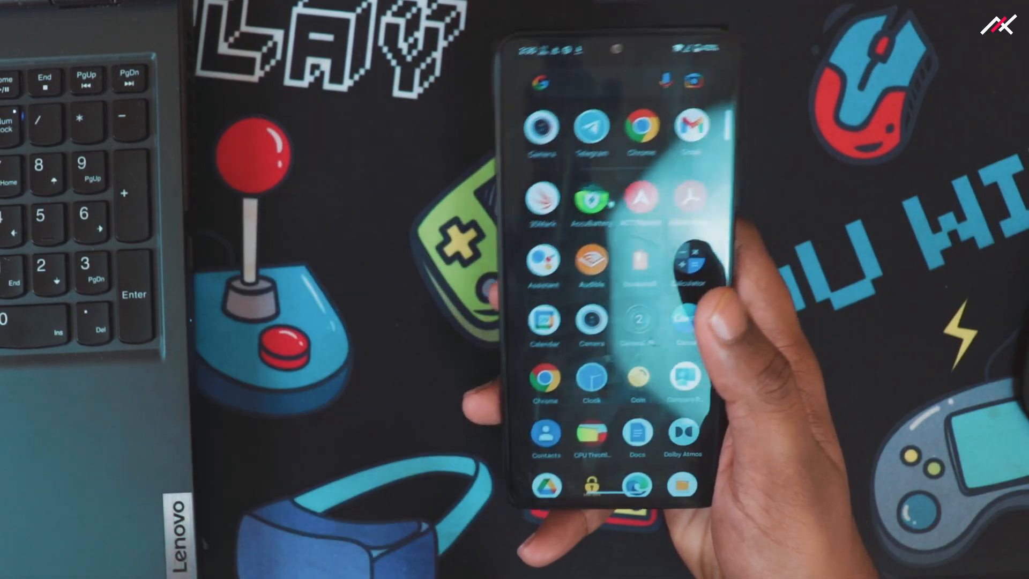
Step: Scroll the app drawer and launch Settings to its main list
{"action": "scroll", "scroll_direction": "down", "scroll_amount": 3}
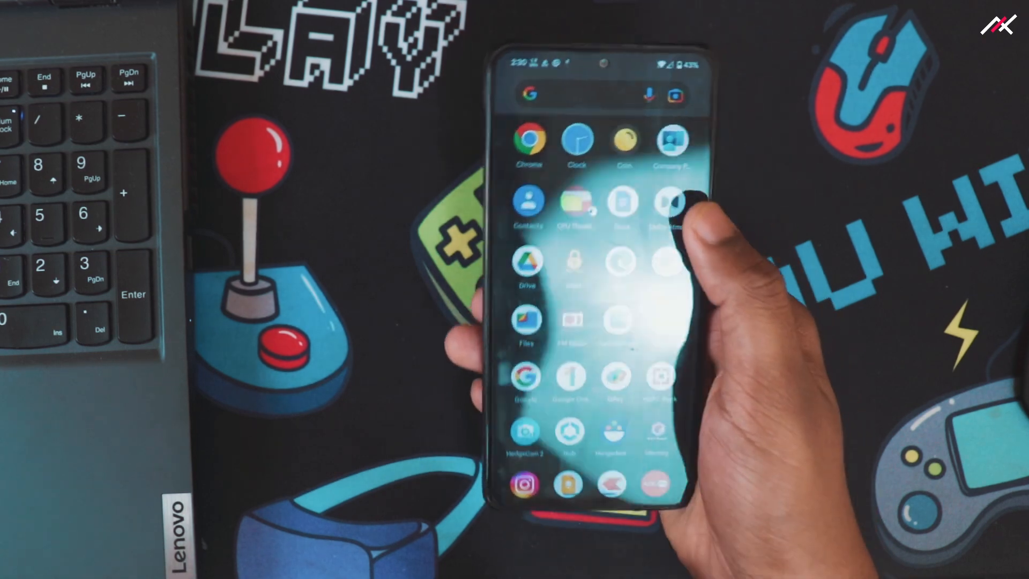
{"action": "scroll", "scroll_direction": "down", "scroll_amount": 3}
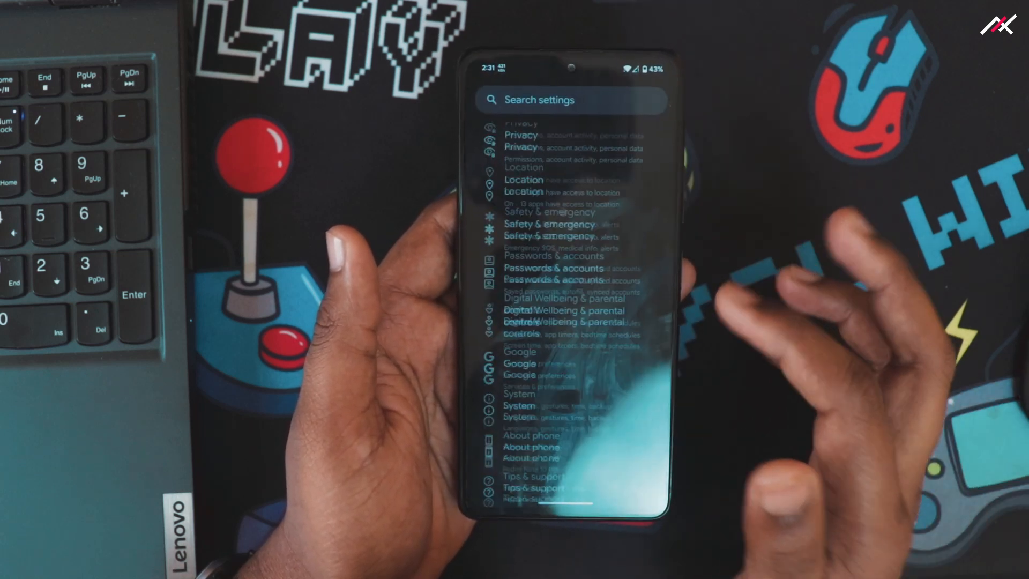
{"action": "left_click", "coordinate": [531, 447]}
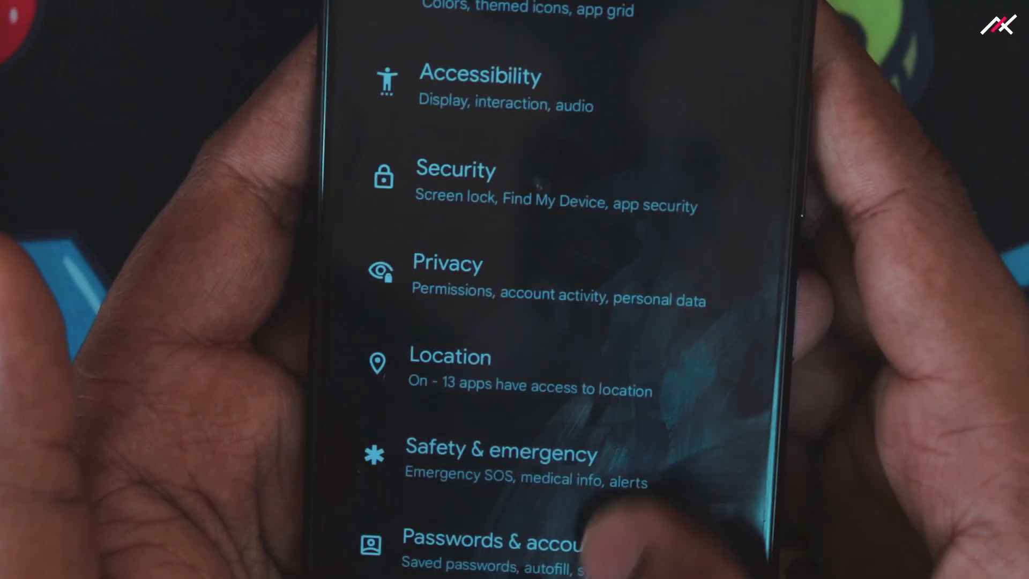
{"action": "scroll", "scroll_direction": "down", "scroll_amount": 3}
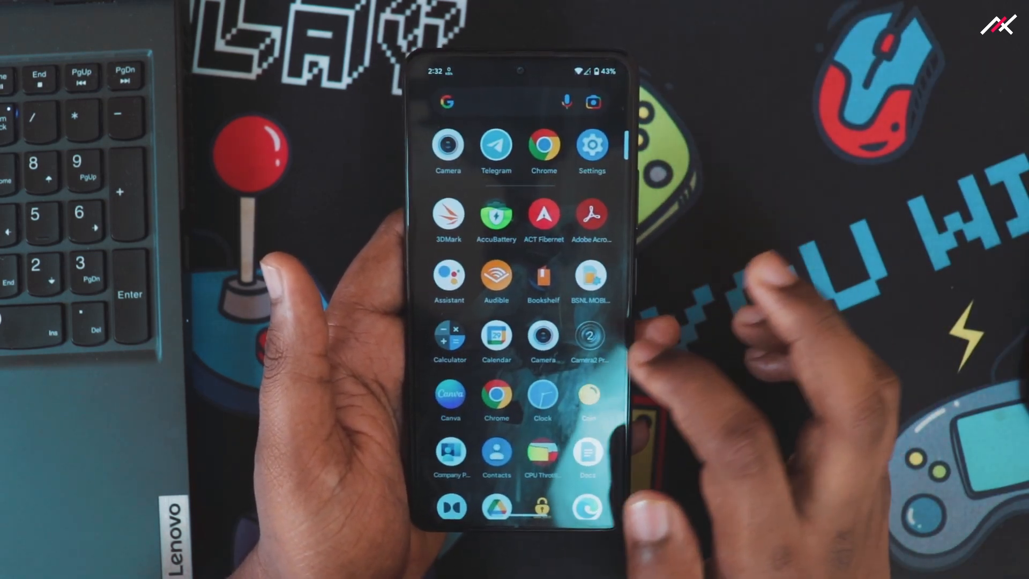
{"action": "scroll", "scroll_direction": "down", "scroll_amount": 3}
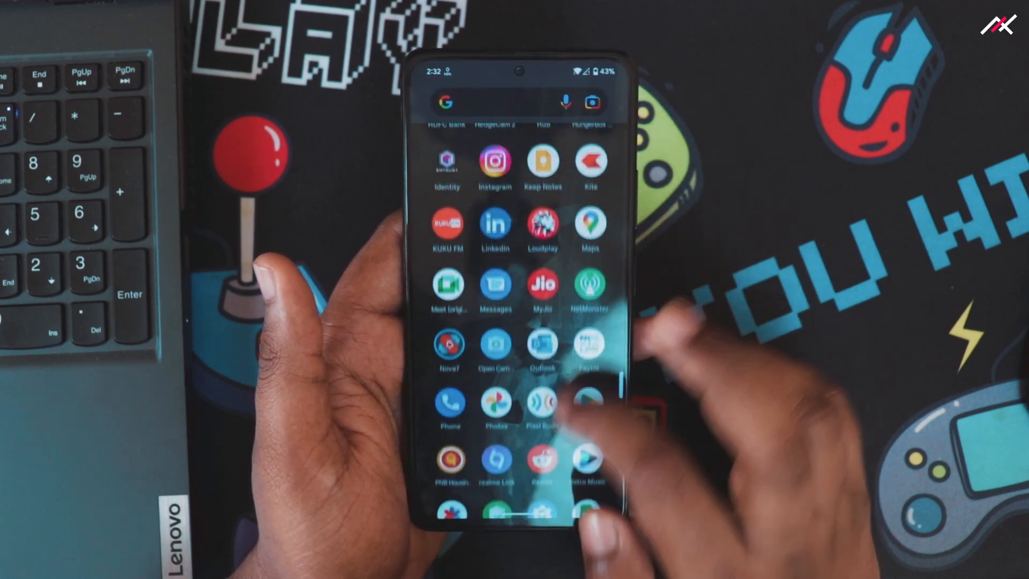